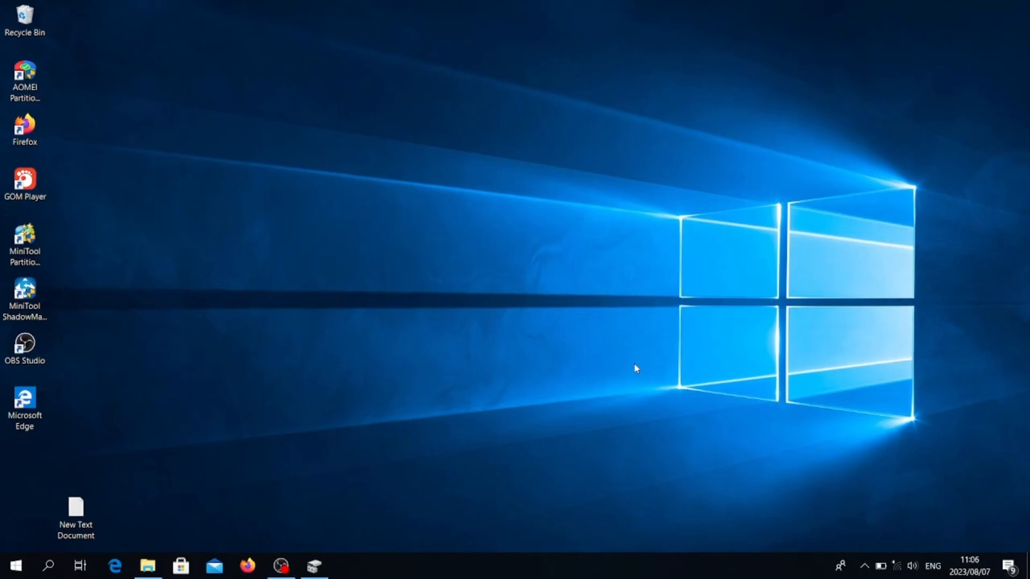
pyautogui.moveTo(88, 428)
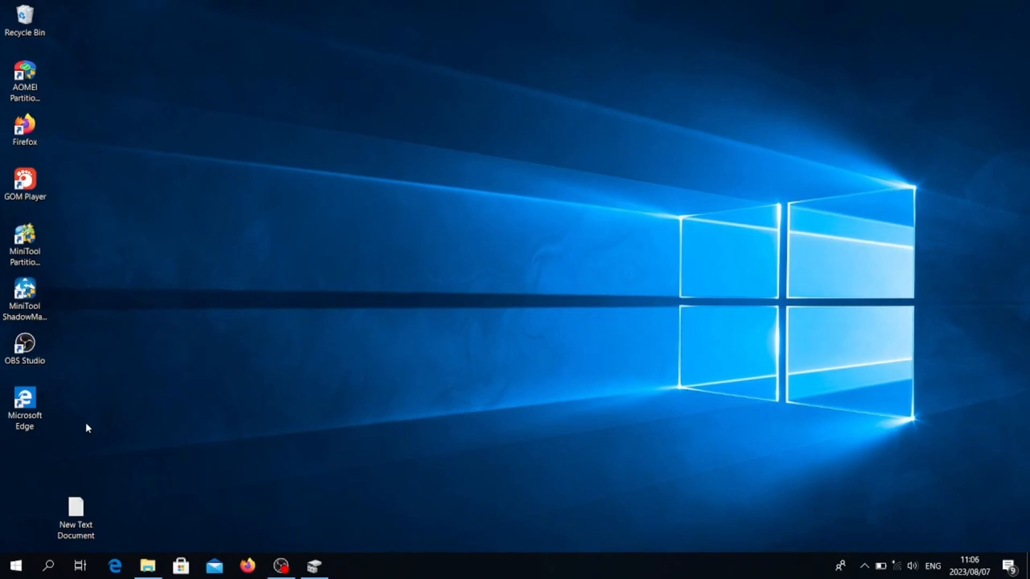
# Search Windows for 'disk' to surface the disk partitioning tool
pyautogui.click(48, 563)
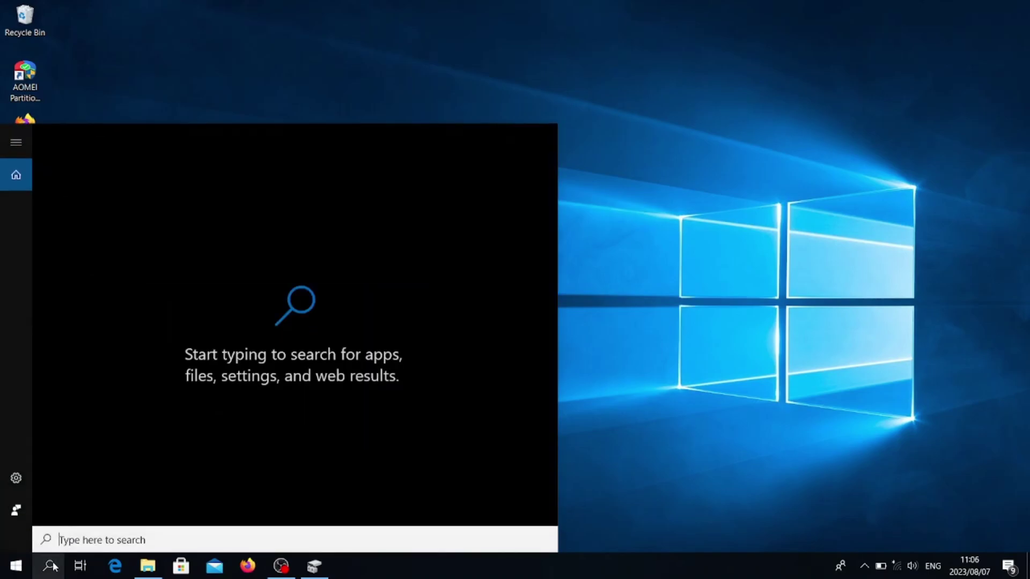
pyautogui.write('disk part')
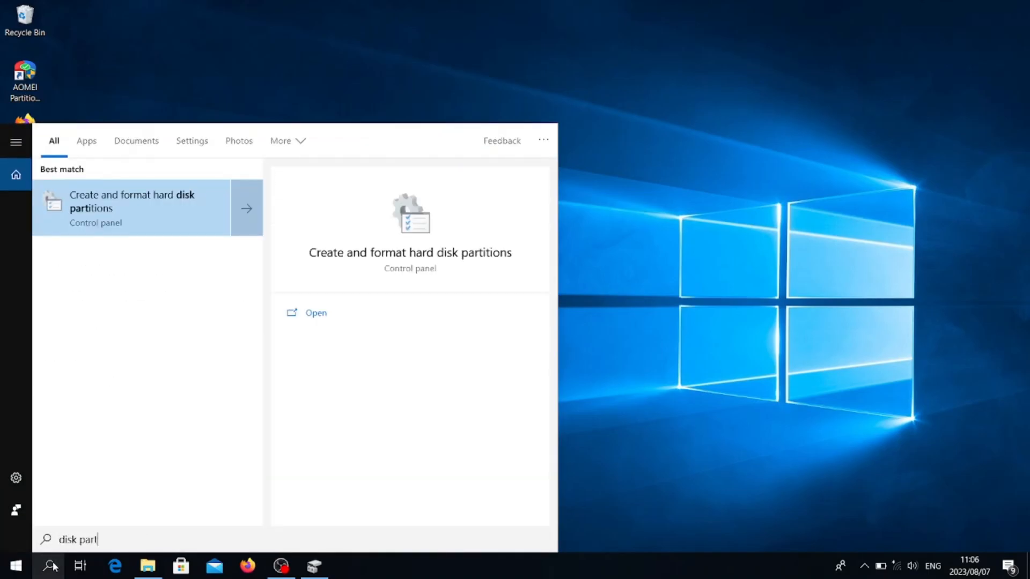
pyautogui.moveTo(149, 216)
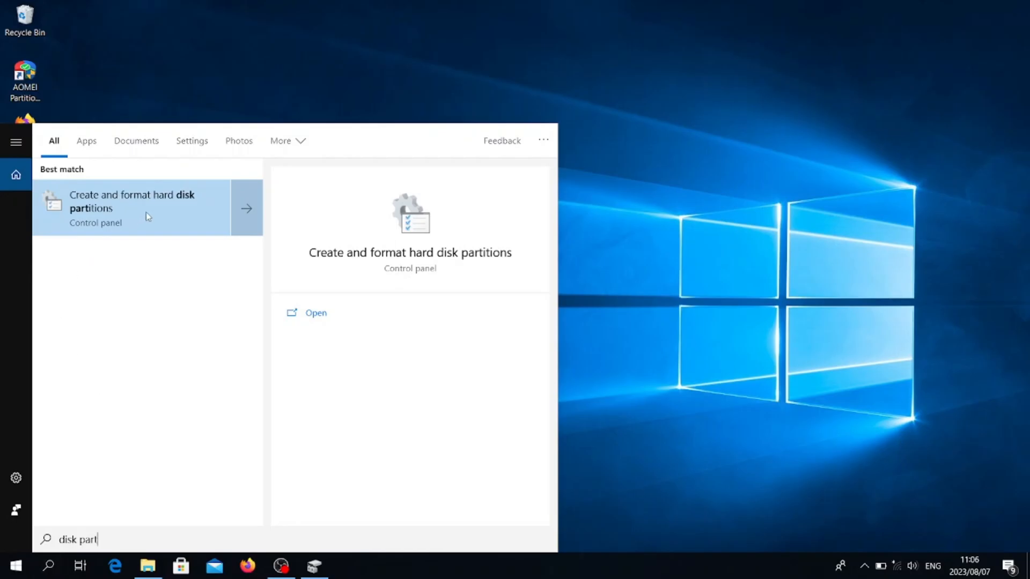
# Open Disk Management from the 'Create and format hard disk partitions' result
pyautogui.click(132, 208)
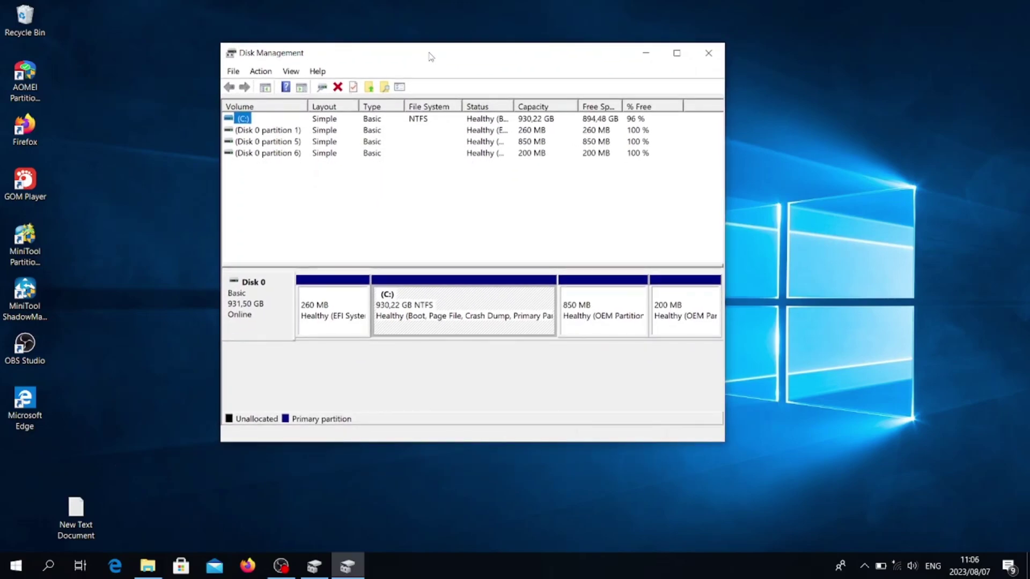
pyautogui.moveTo(548, 300)
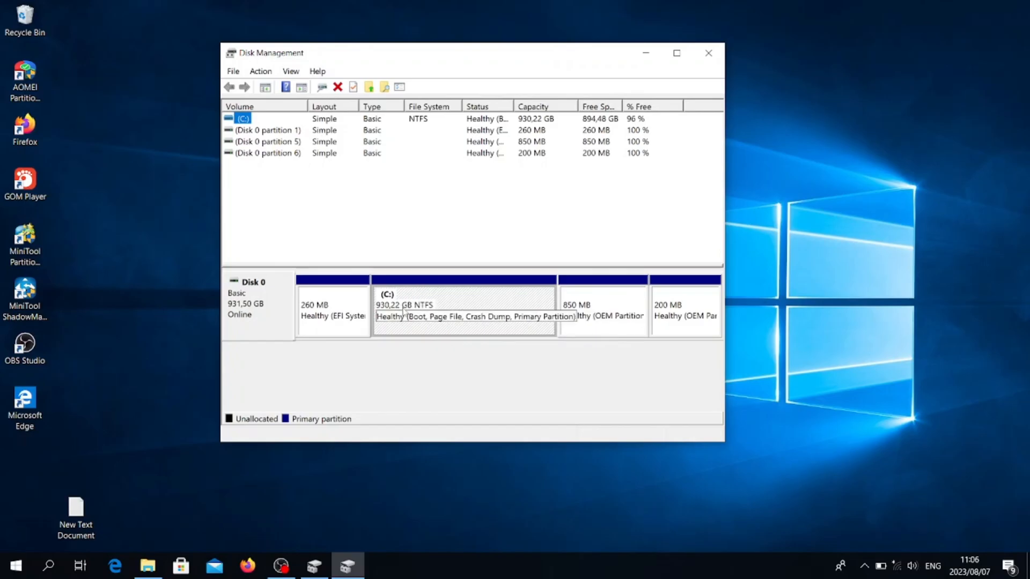
# Open File Explorer's This PC to see Local Disk (C:) with 894 GB free
pyautogui.click(147, 566)
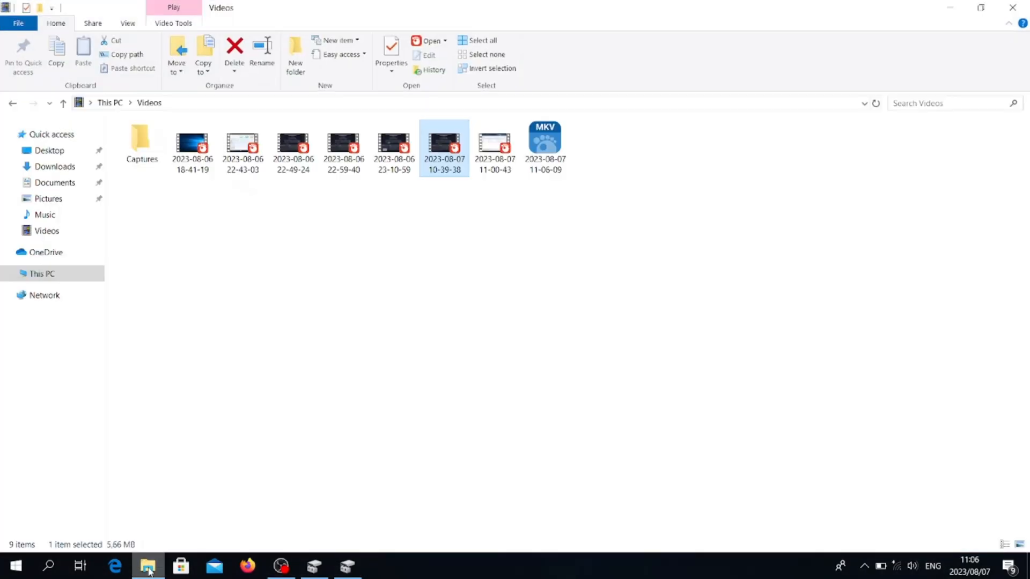
pyautogui.click(41, 273)
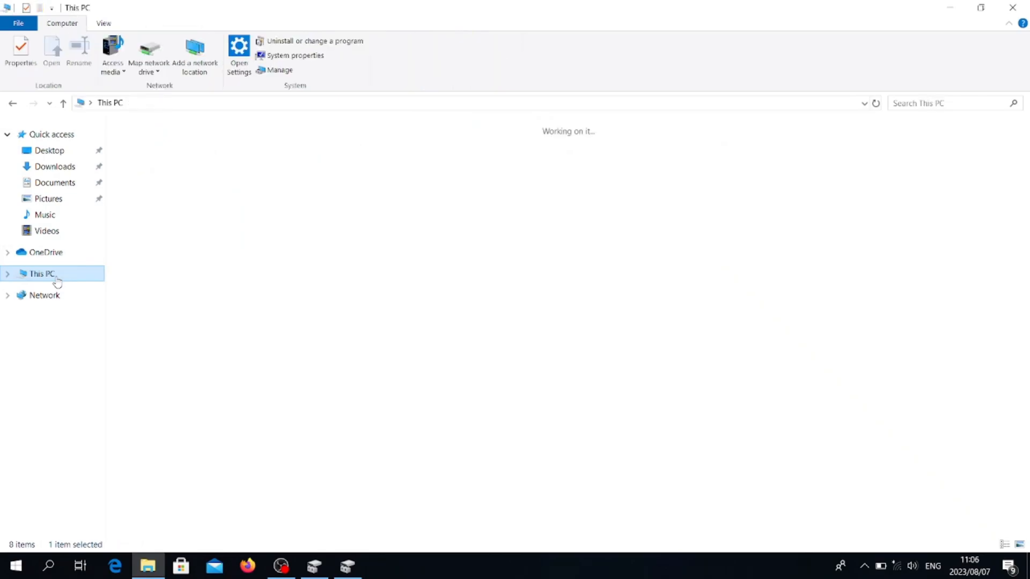
pyautogui.click(40, 274)
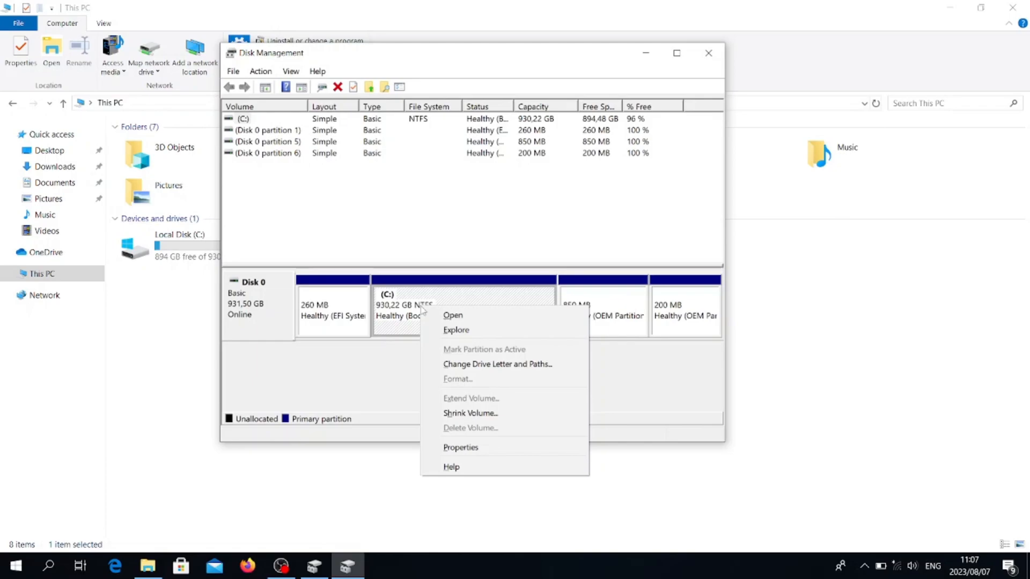
pyautogui.moveTo(470, 418)
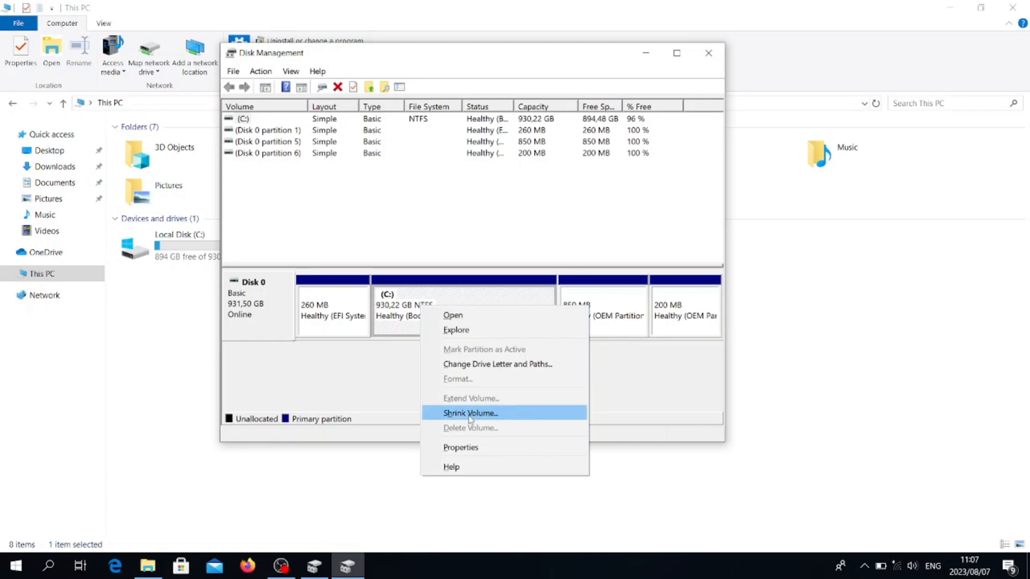
# Shrink the C: volume by the maximum 905908 MB offered
pyautogui.click(470, 412)
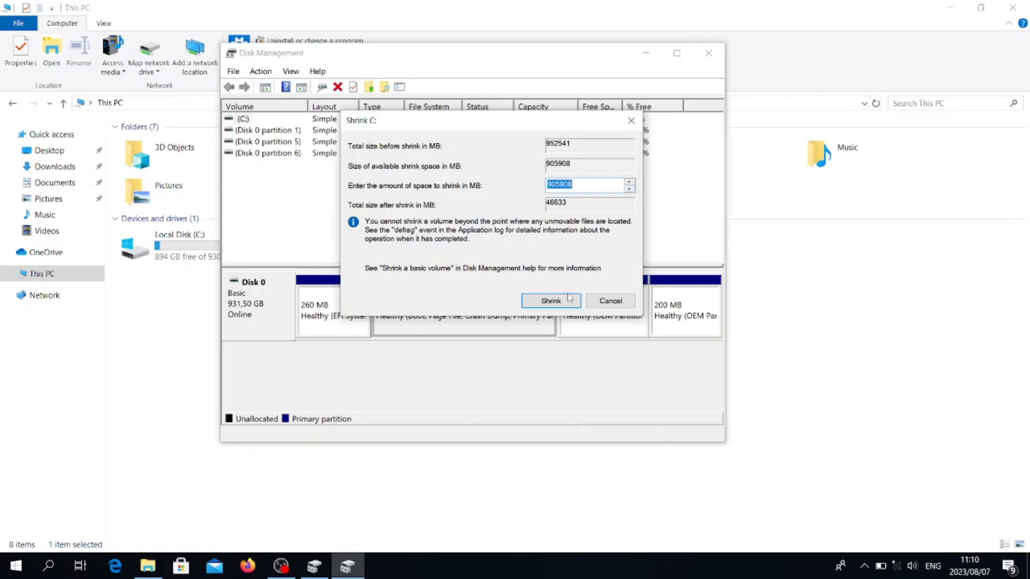
pyautogui.moveTo(563, 325)
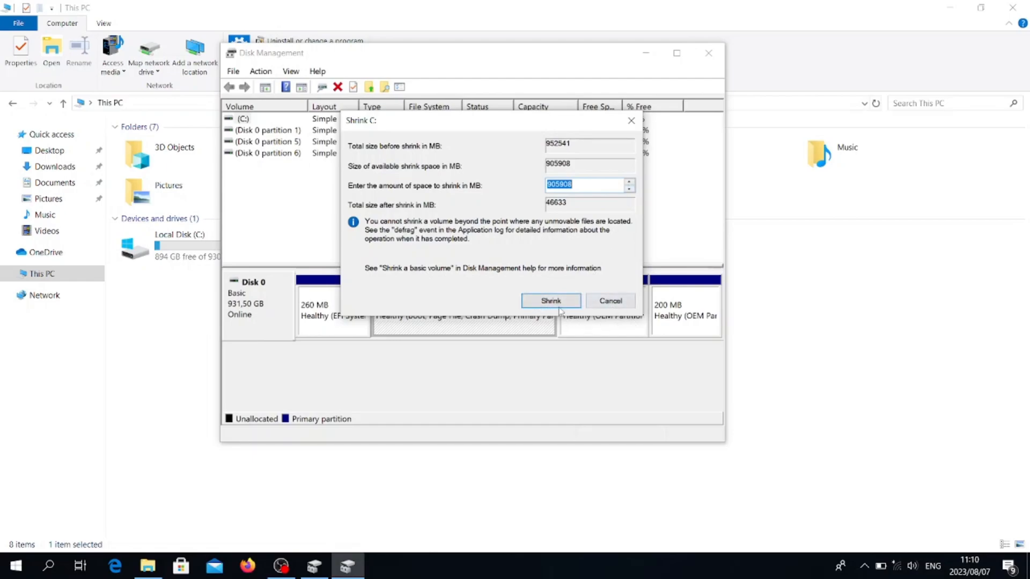
pyautogui.click(551, 300)
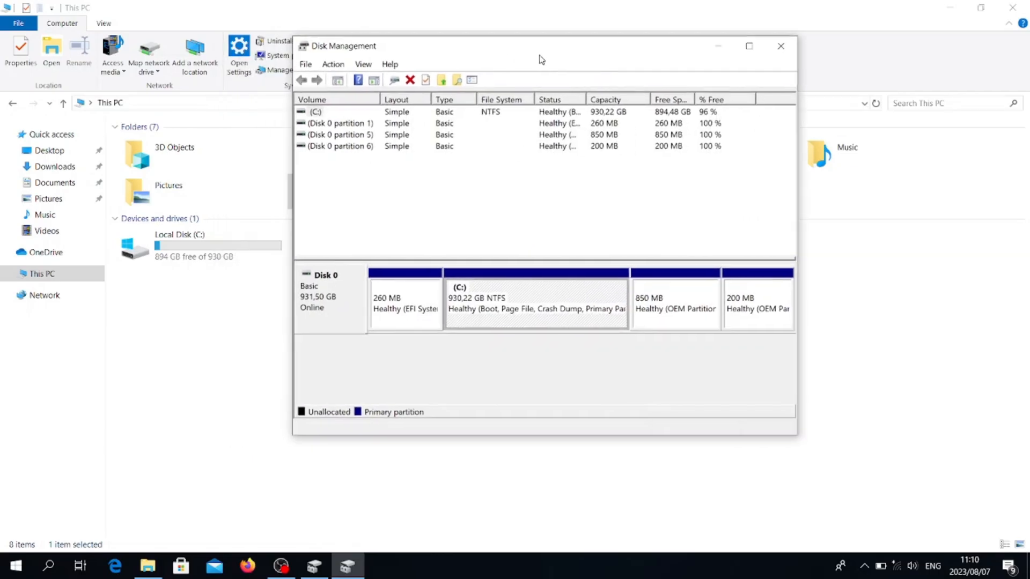
# Move Disk Management aside to review C: at 34,03 GB and 896,19 GB unallocated
pyautogui.moveTo(541, 59); pyautogui.dragTo(531, 35)
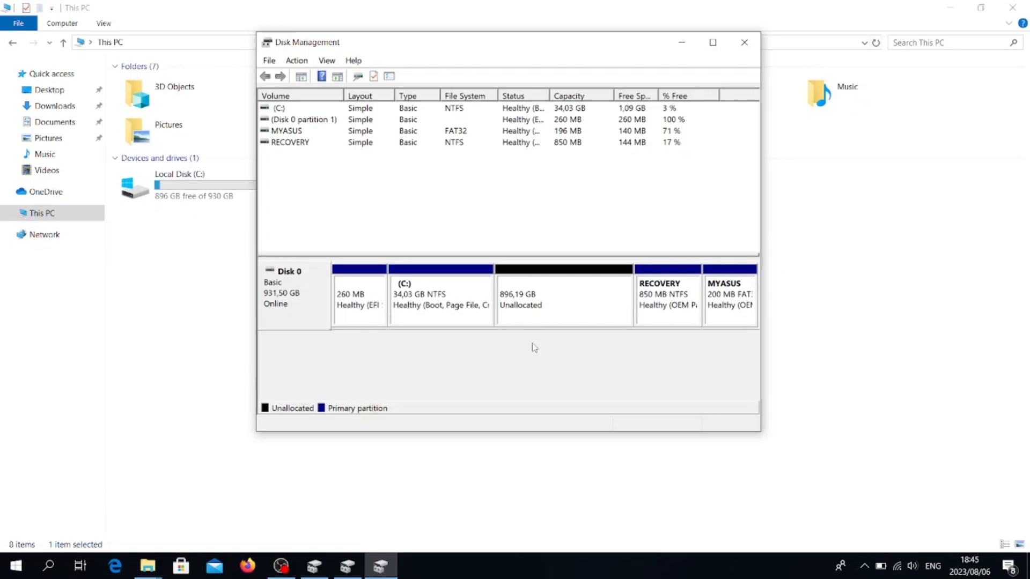
pyautogui.moveTo(537, 332)
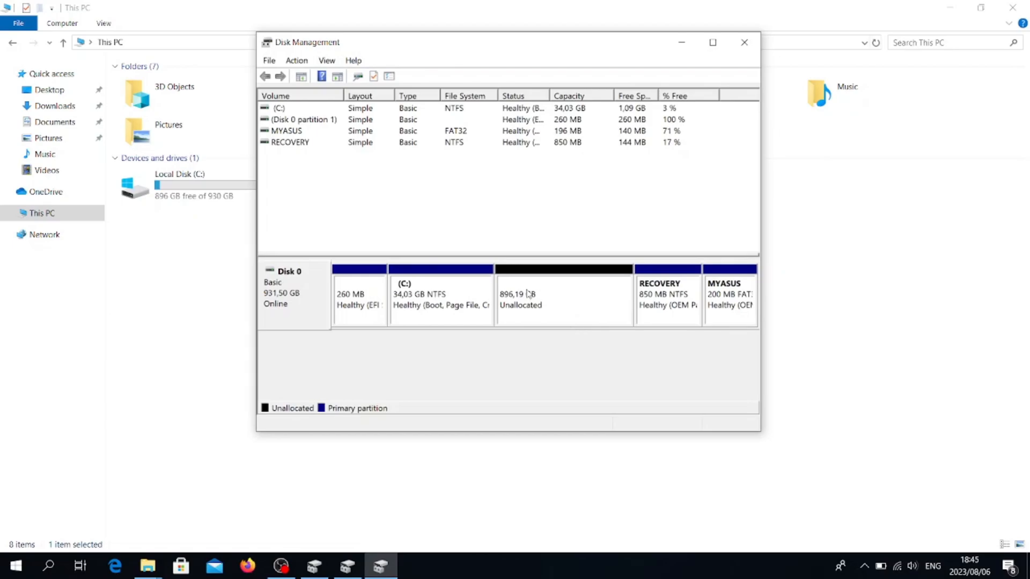
pyautogui.moveTo(538, 295)
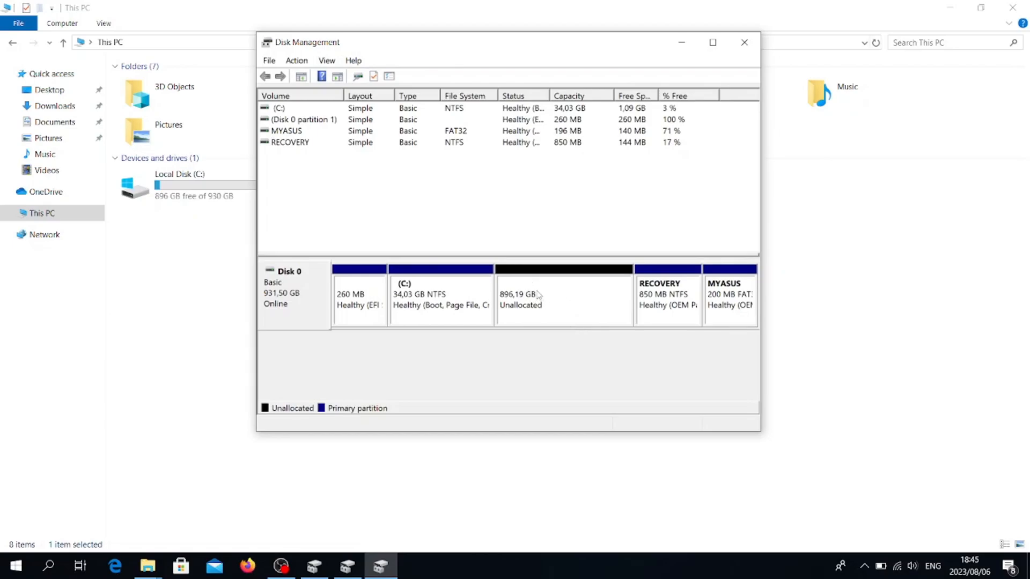
# Run New Simple Volume on the 896,19 GB unallocated space, cancelling at the format page
pyautogui.rightClick(535, 295)
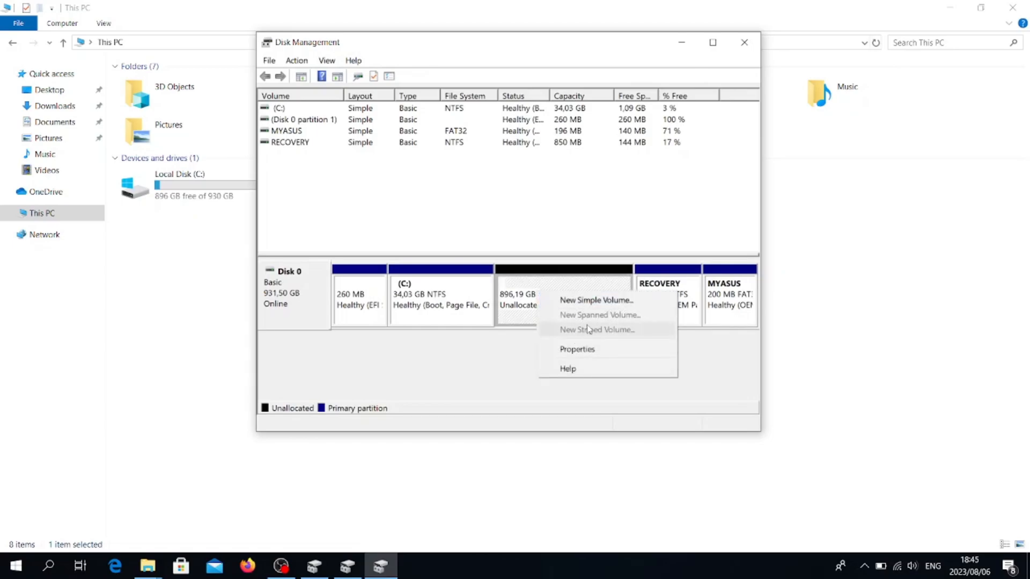
pyautogui.moveTo(606, 306)
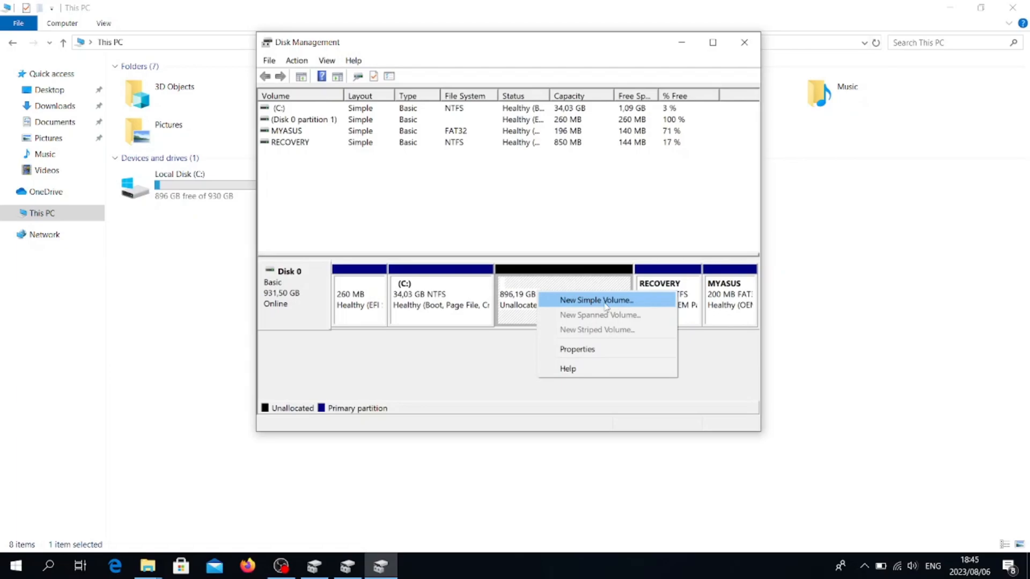
pyautogui.click(597, 300)
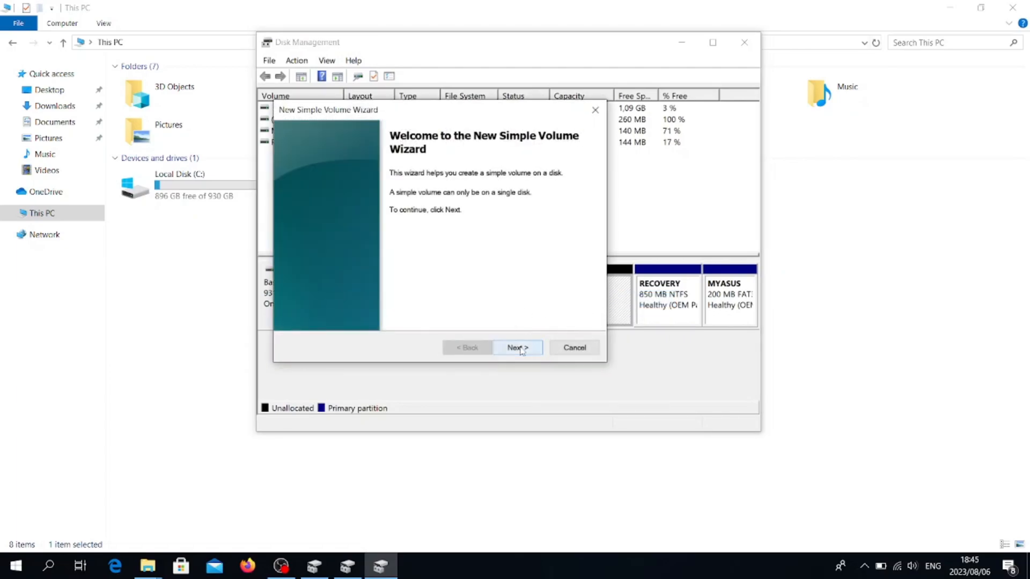
pyautogui.click(517, 348)
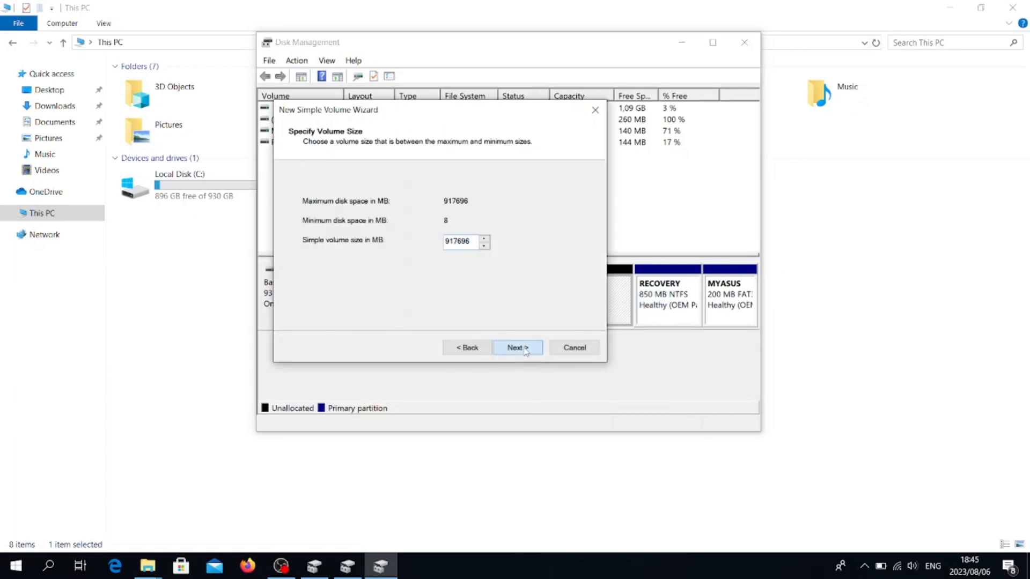
pyautogui.click(518, 347)
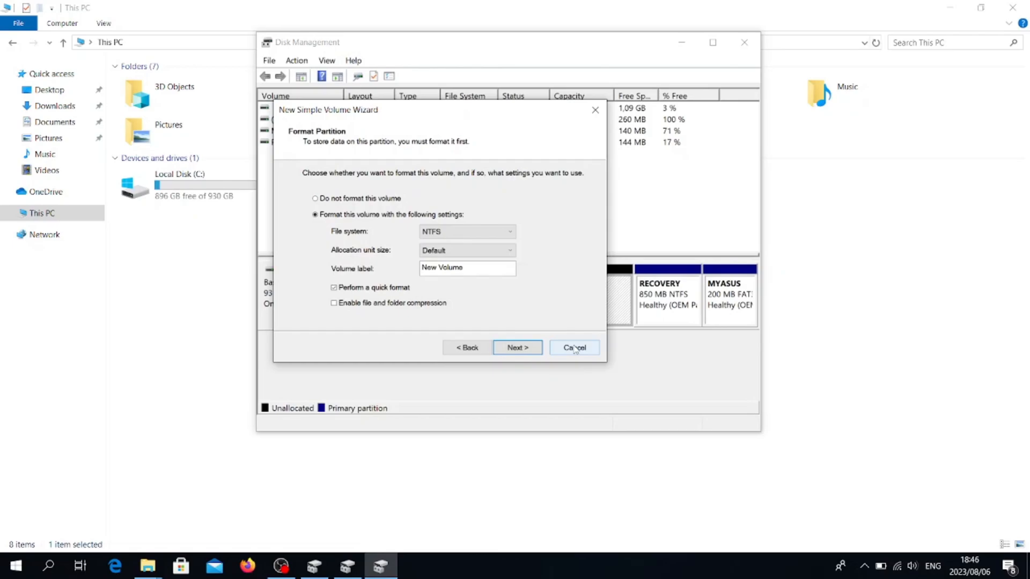
pyautogui.click(574, 347)
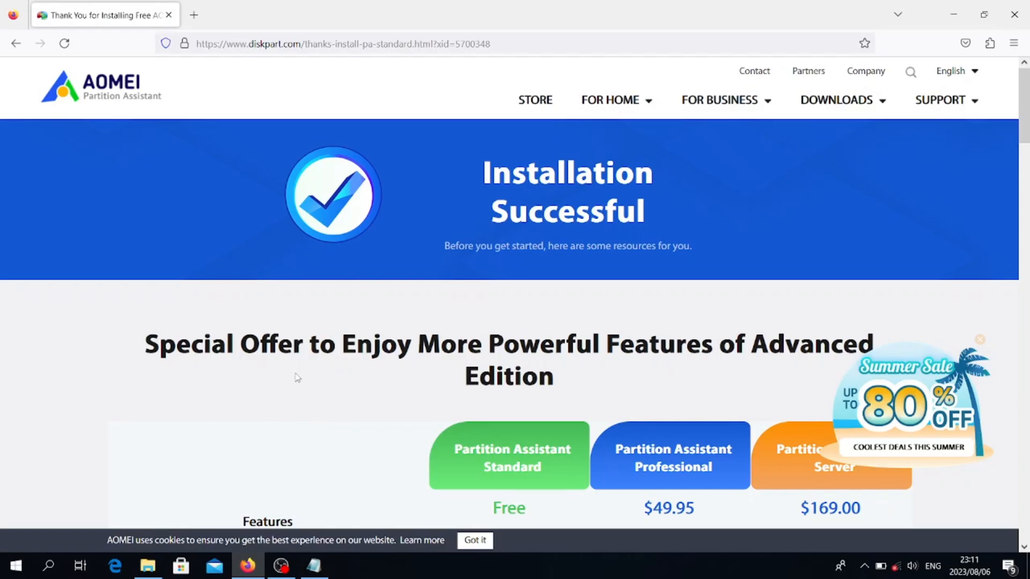
pyautogui.moveTo(261, 330)
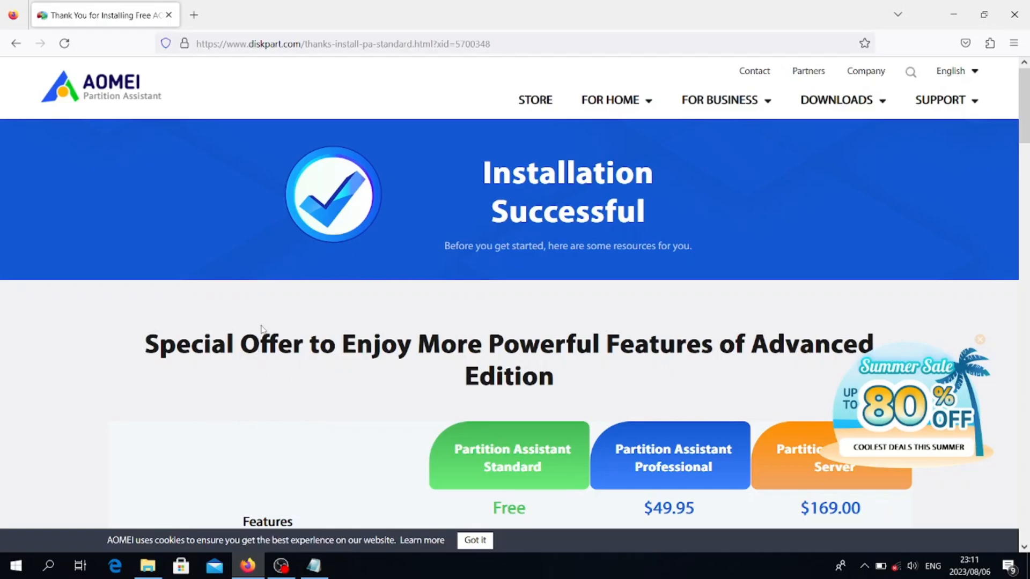
pyautogui.scroll(-3)
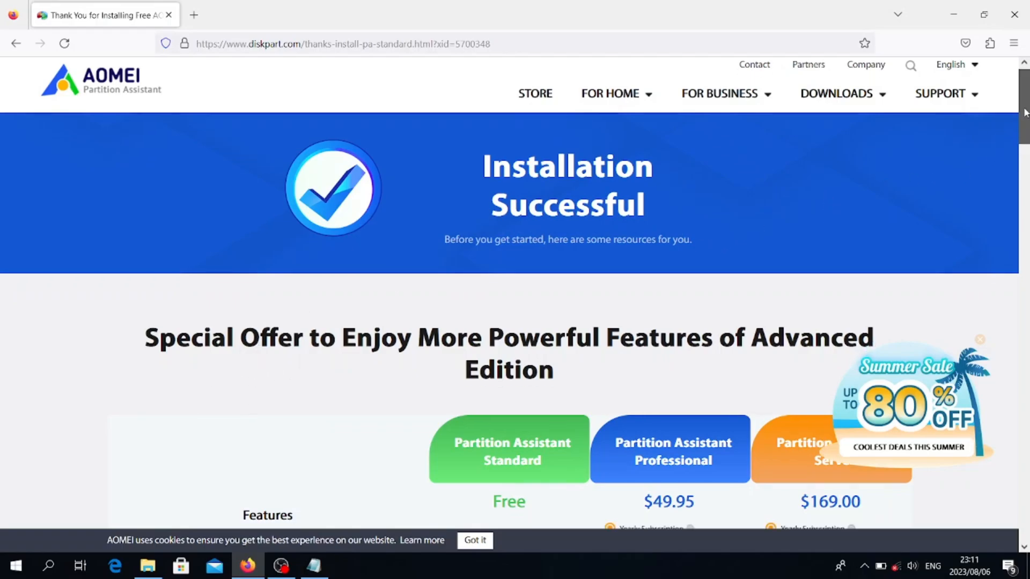
pyautogui.scroll(-3)
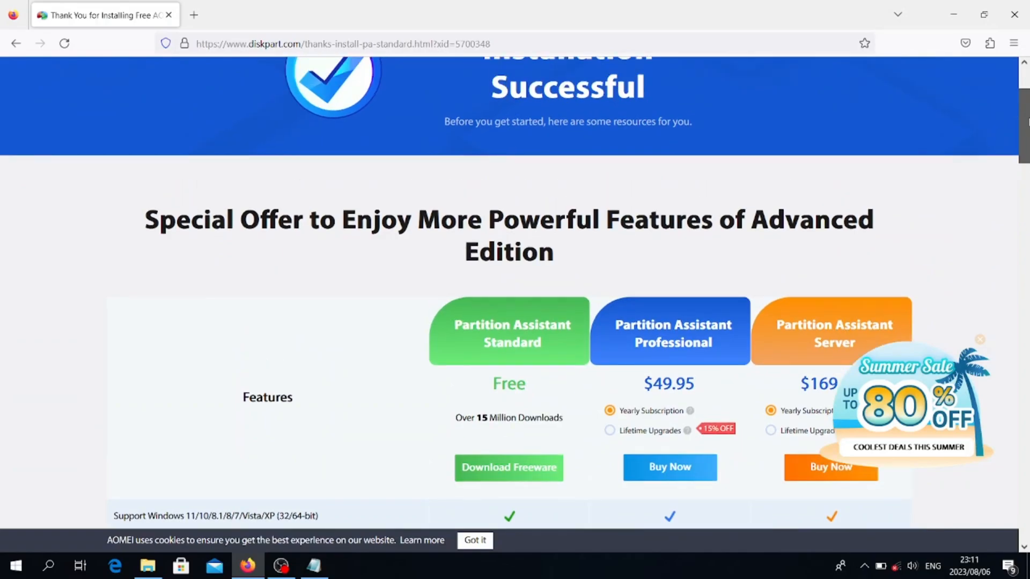
pyautogui.scroll(3)
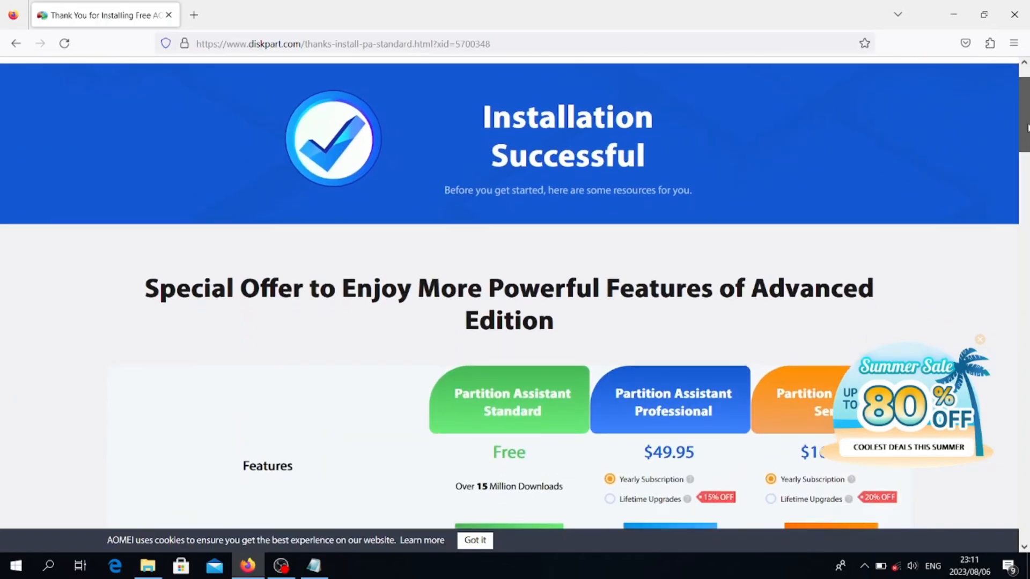
pyautogui.scroll(-3)
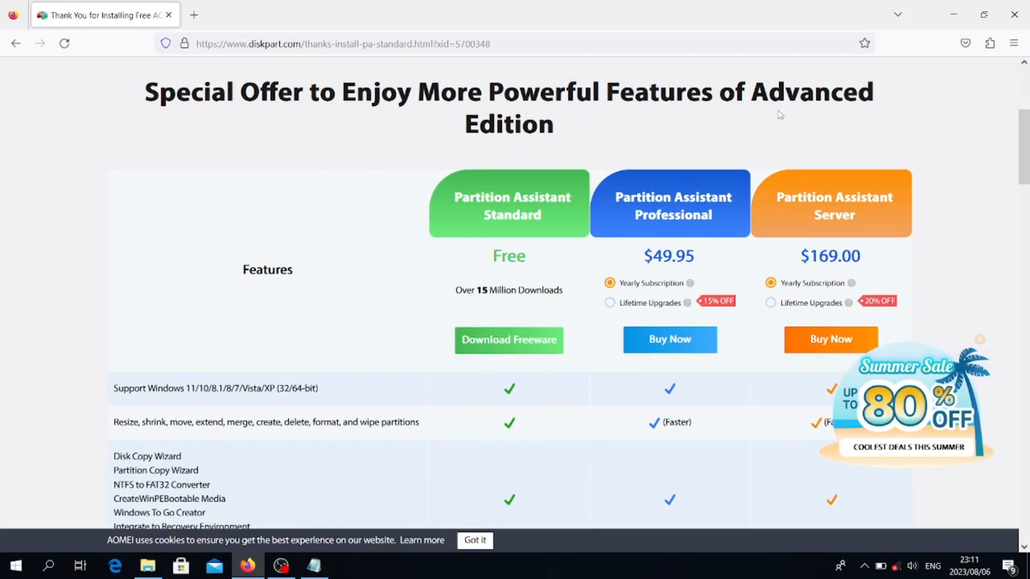
pyautogui.moveTo(499, 234)
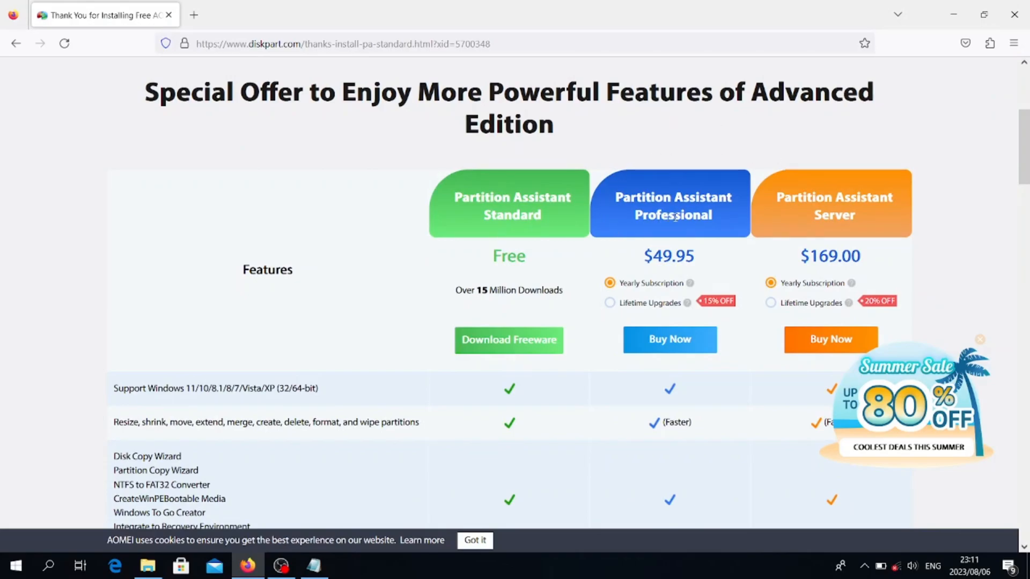
pyautogui.moveTo(613, 156)
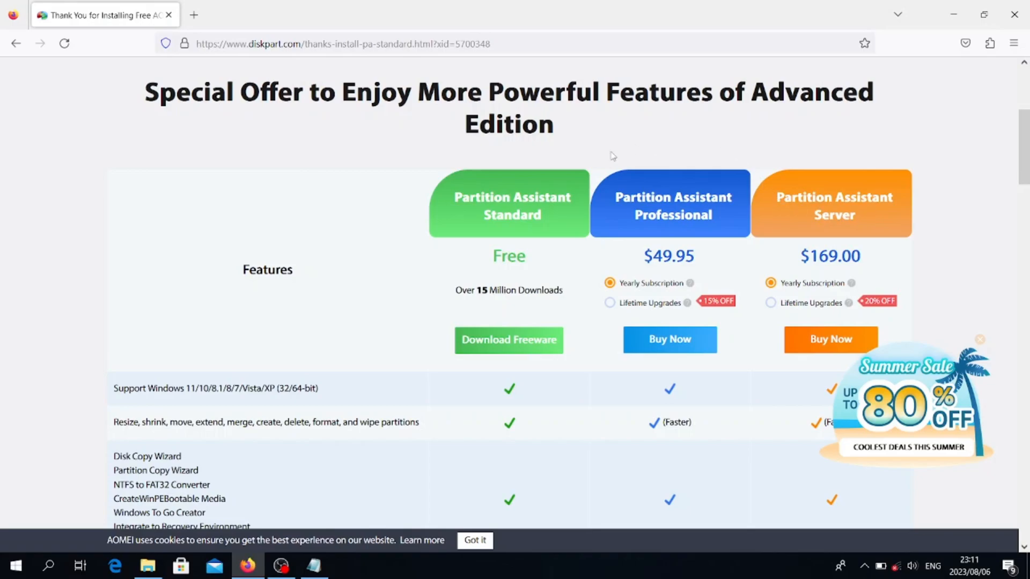
pyautogui.moveTo(928, 214)
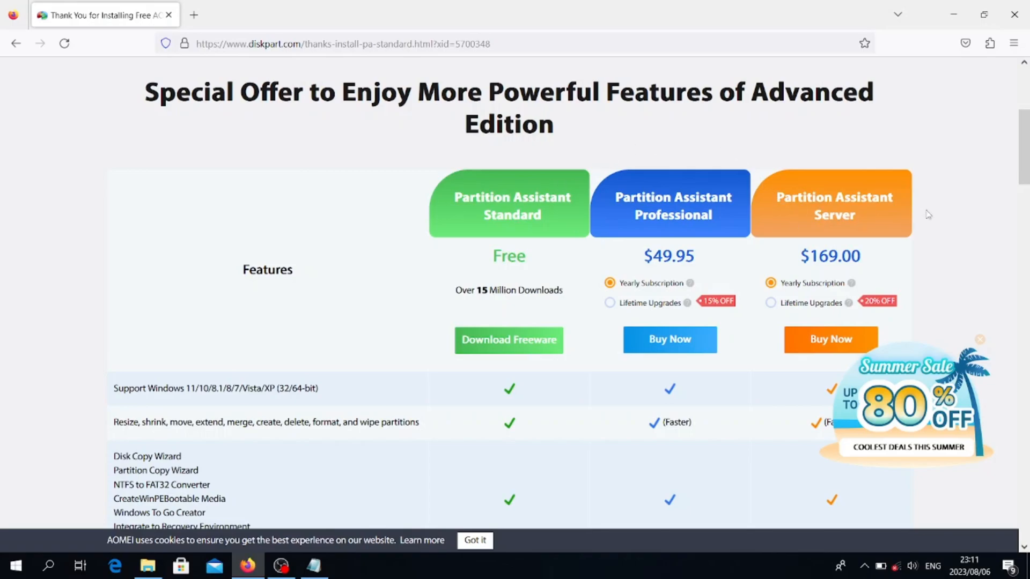
pyautogui.scroll(-3)
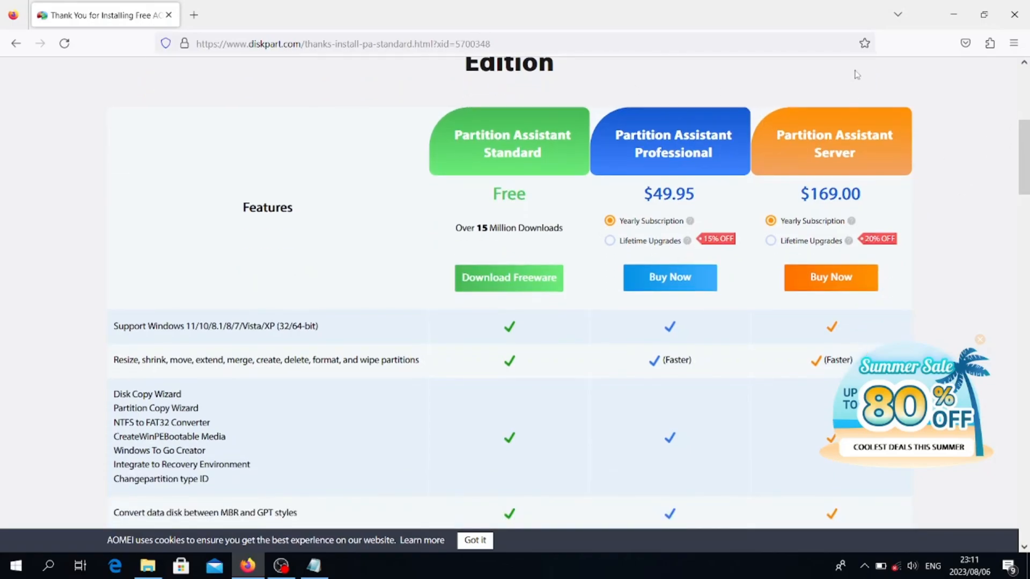
pyautogui.click(281, 565)
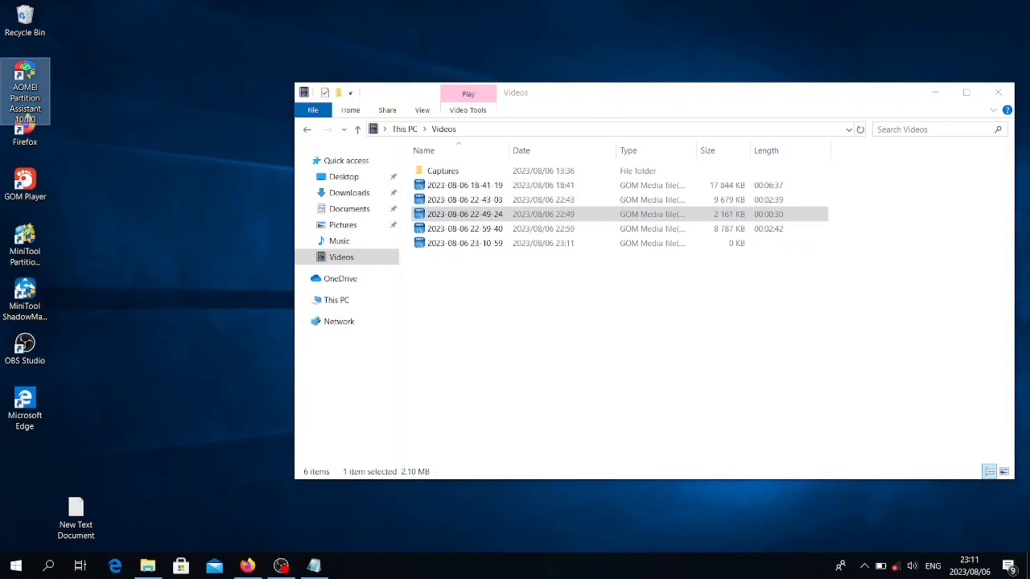
# Launch AOMEI Partition Assistant from its desktop shortcut
pyautogui.click(996, 91)
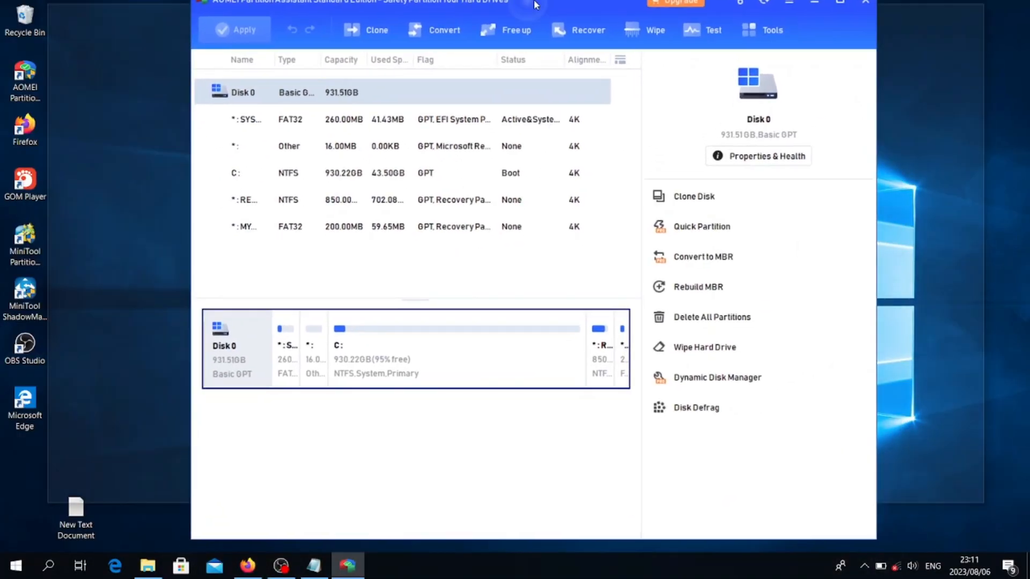
# Maximize AOMEI Partition Assistant and start Create Partition on the C: partition
pyautogui.click(979, 11)
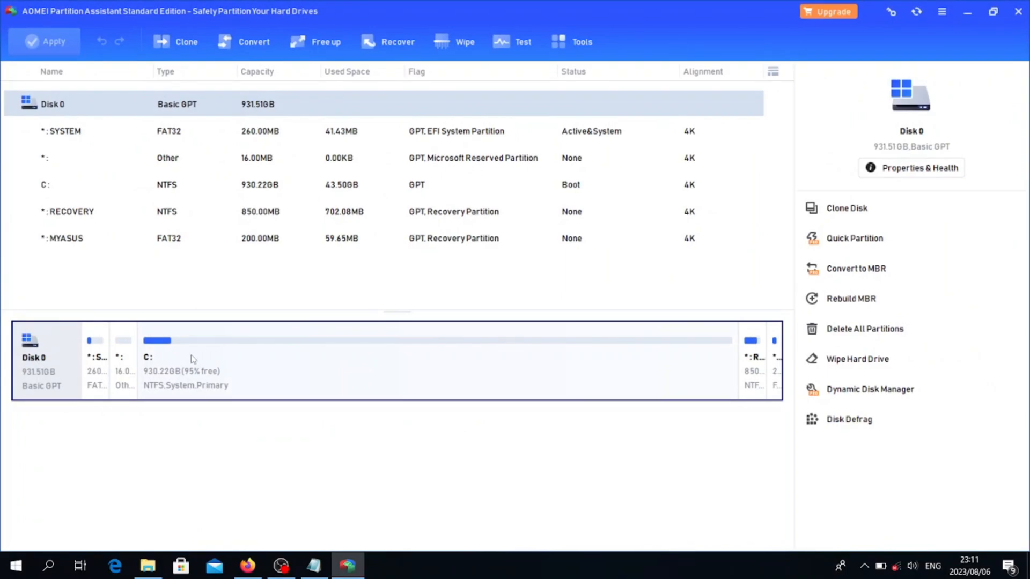
pyautogui.moveTo(245, 365)
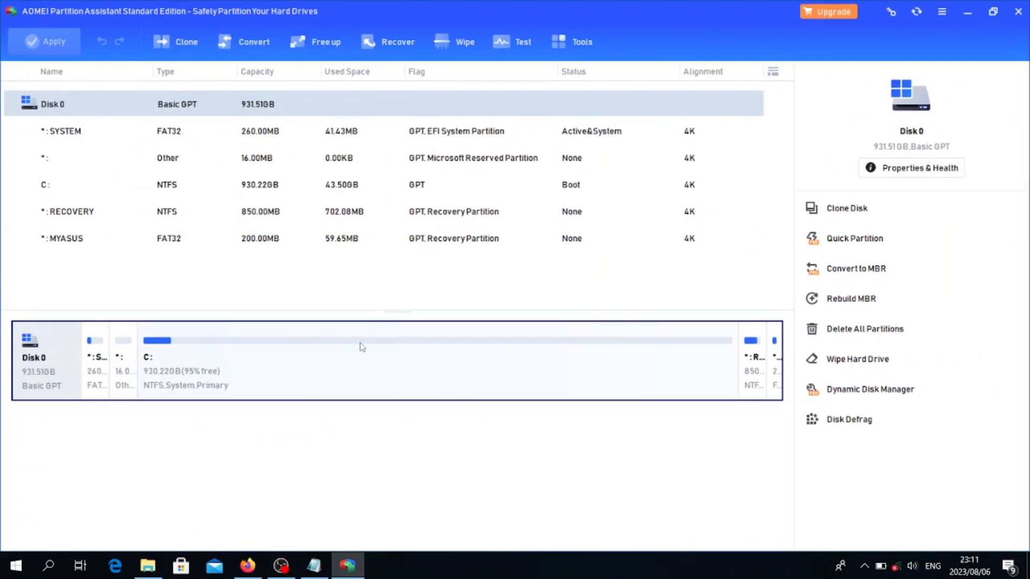
pyautogui.moveTo(386, 346)
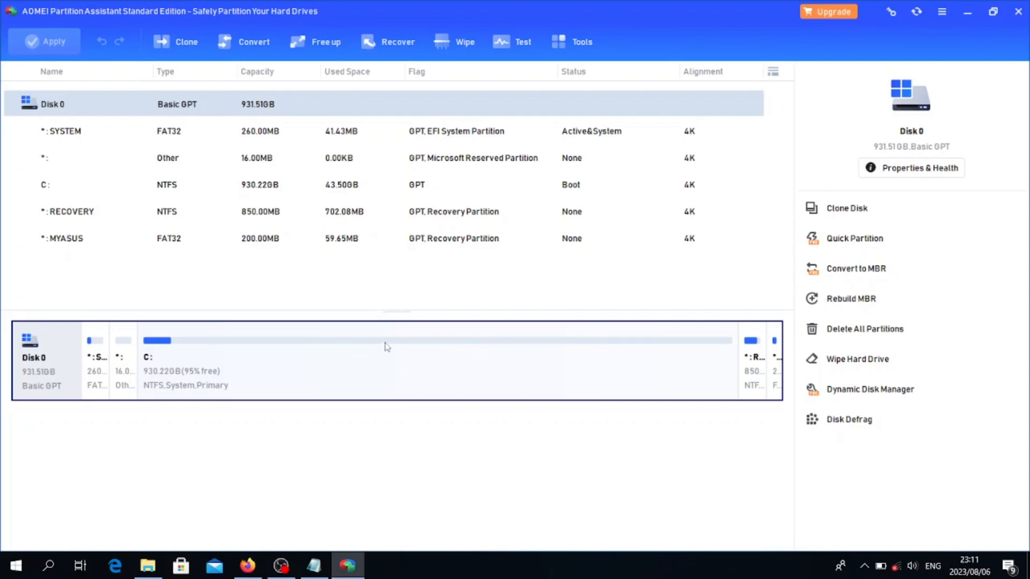
pyautogui.rightClick(284, 356)
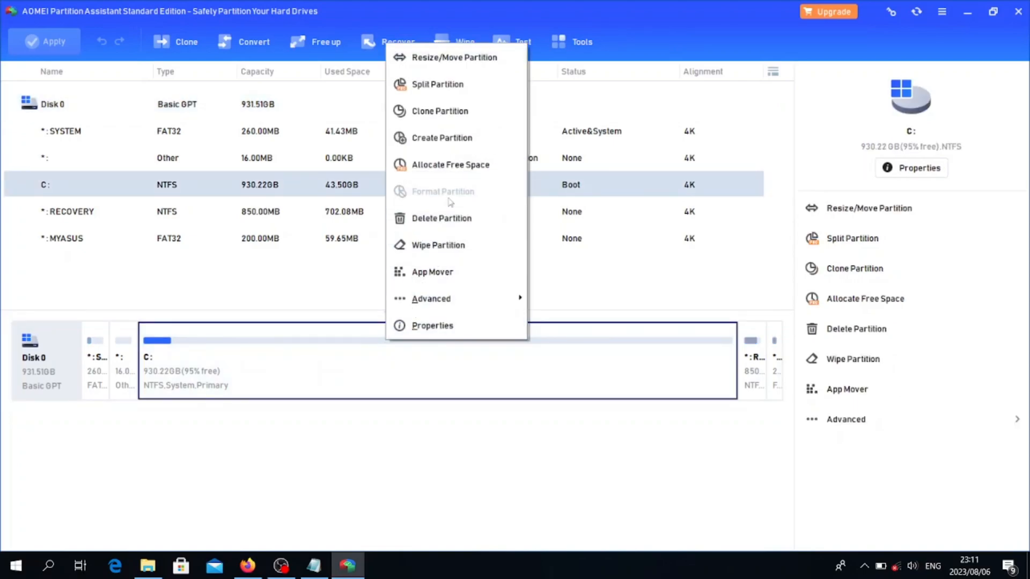
pyautogui.click(442, 138)
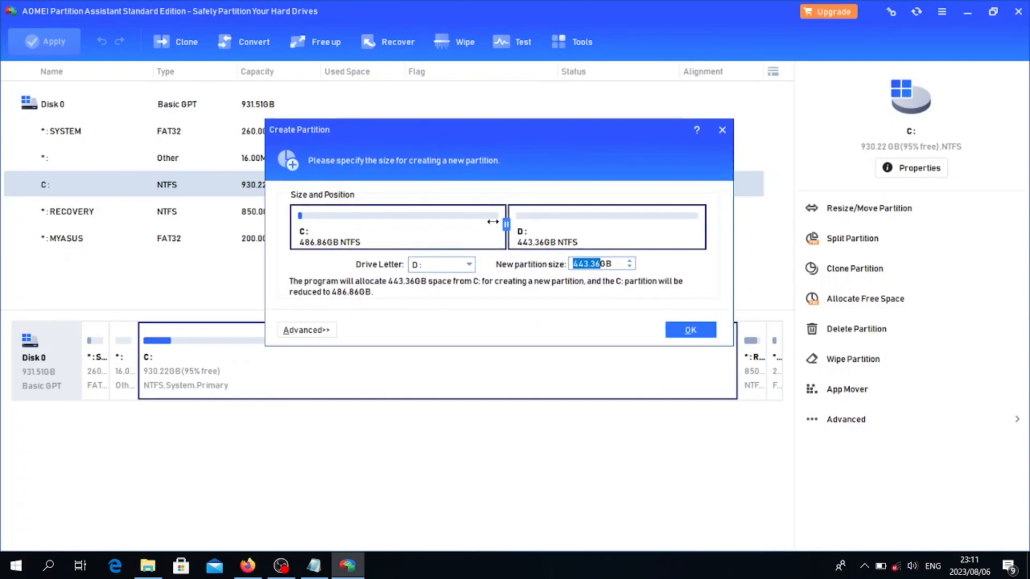
# Split C: into a 496 GB C: and a 434 GB D: partition
pyautogui.moveTo(505, 223); pyautogui.dragTo(455, 223)
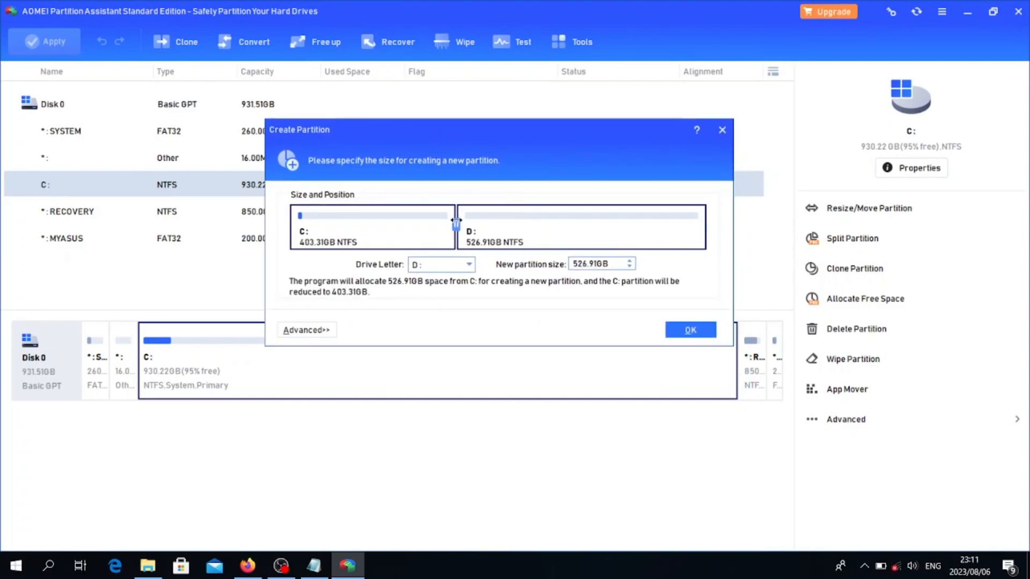
pyautogui.moveTo(456, 223); pyautogui.dragTo(485, 223)
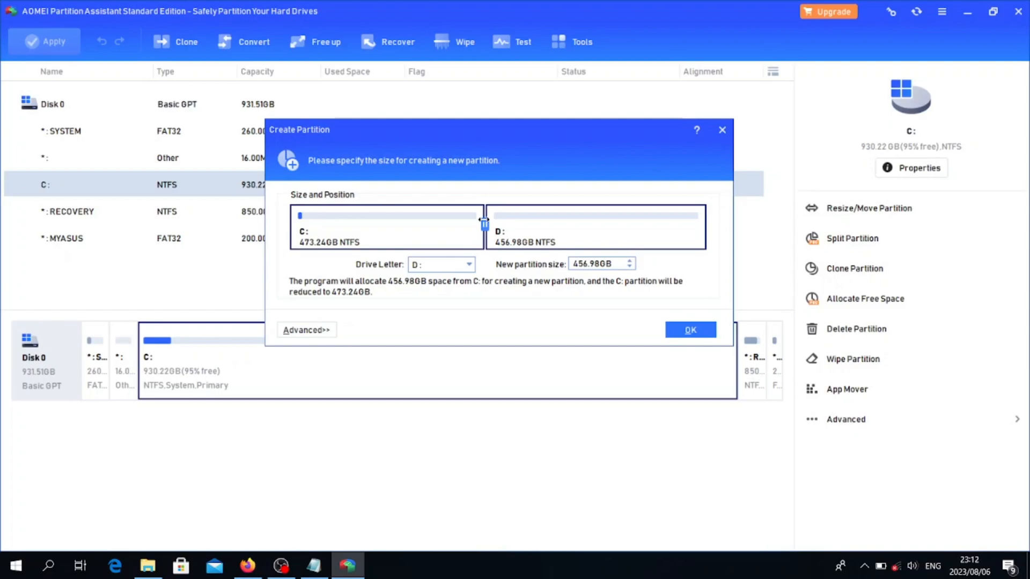
pyautogui.moveTo(484, 223); pyautogui.dragTo(535, 223)
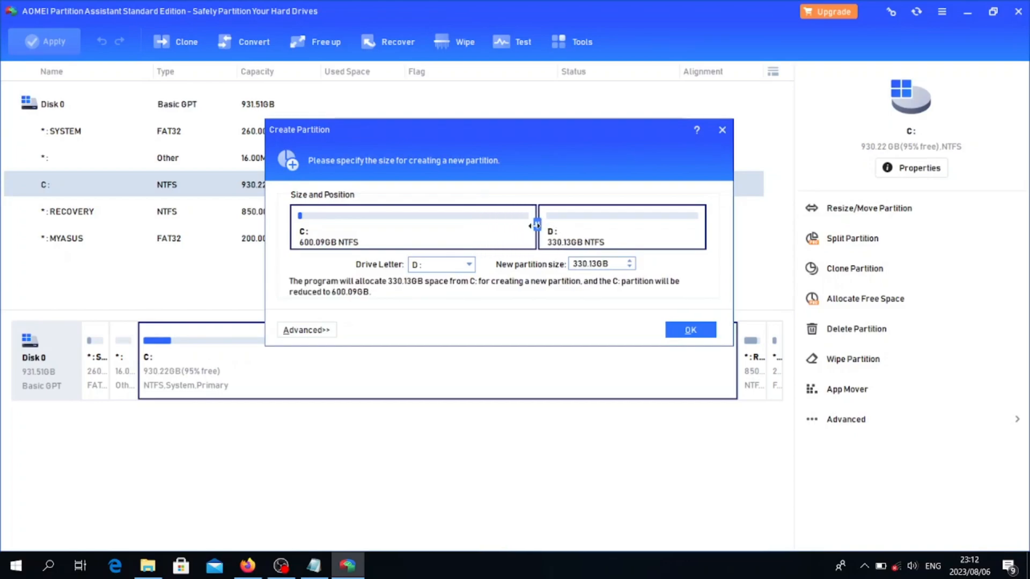
pyautogui.moveTo(535, 225); pyautogui.dragTo(440, 225)
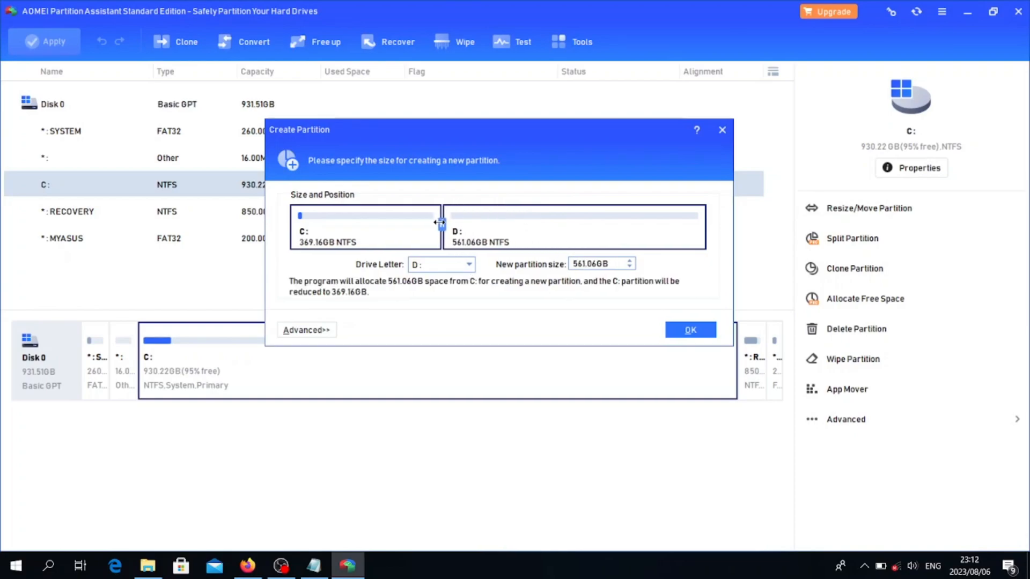
pyautogui.moveTo(440, 223); pyautogui.dragTo(450, 223)
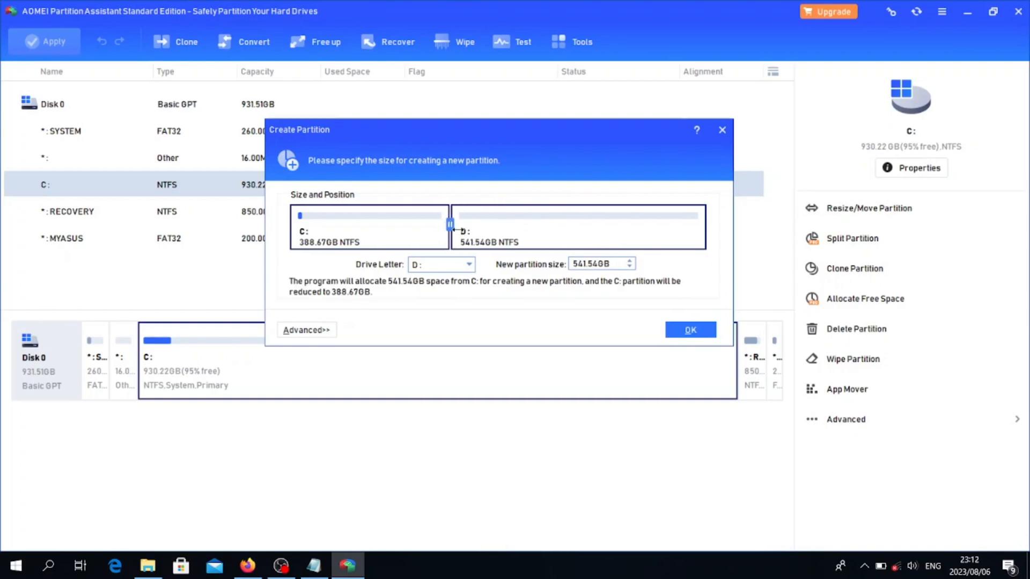
pyautogui.moveTo(450, 223); pyautogui.dragTo(501, 223)
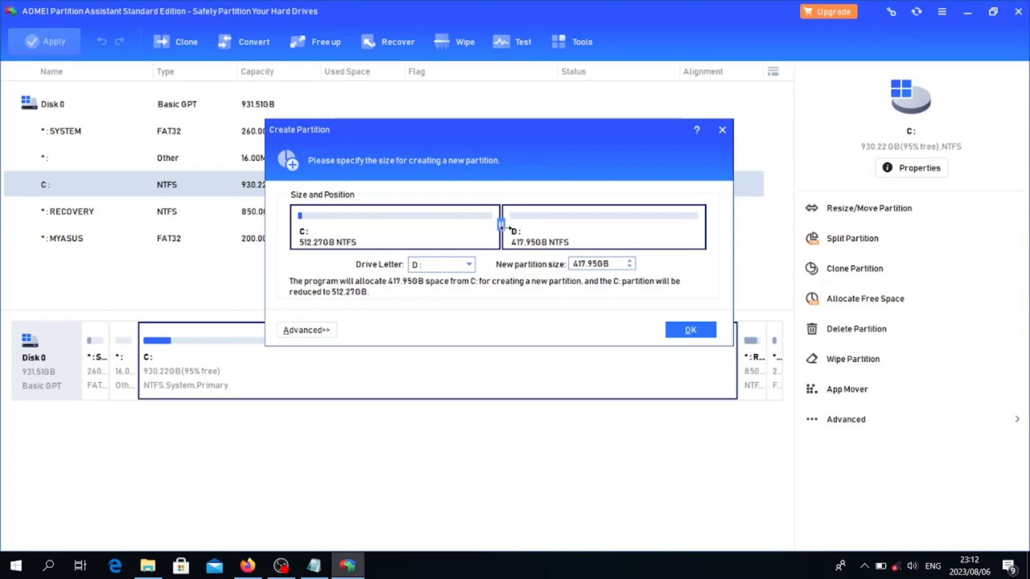
pyautogui.moveTo(501, 222); pyautogui.dragTo(494, 222)
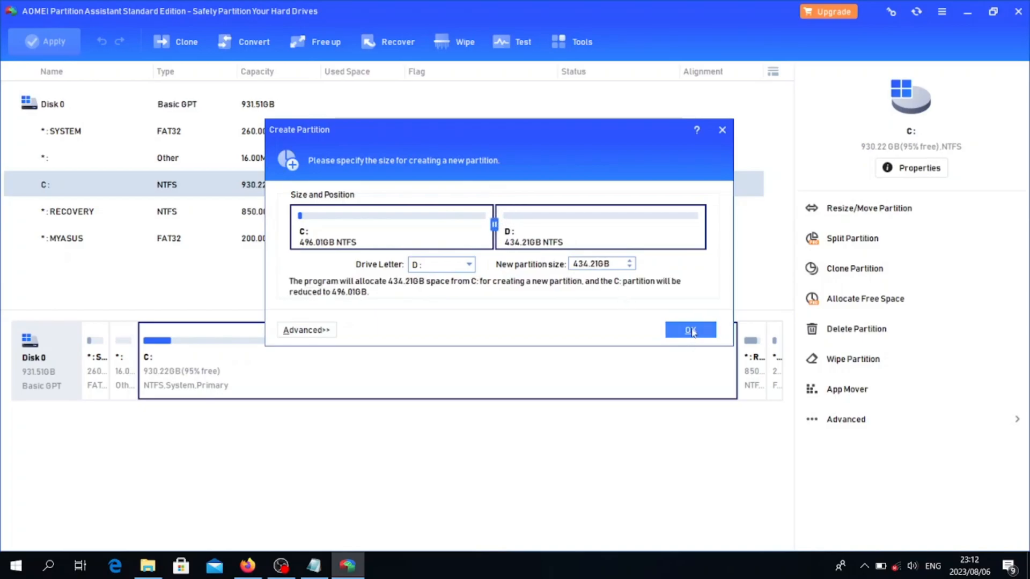
pyautogui.click(690, 330)
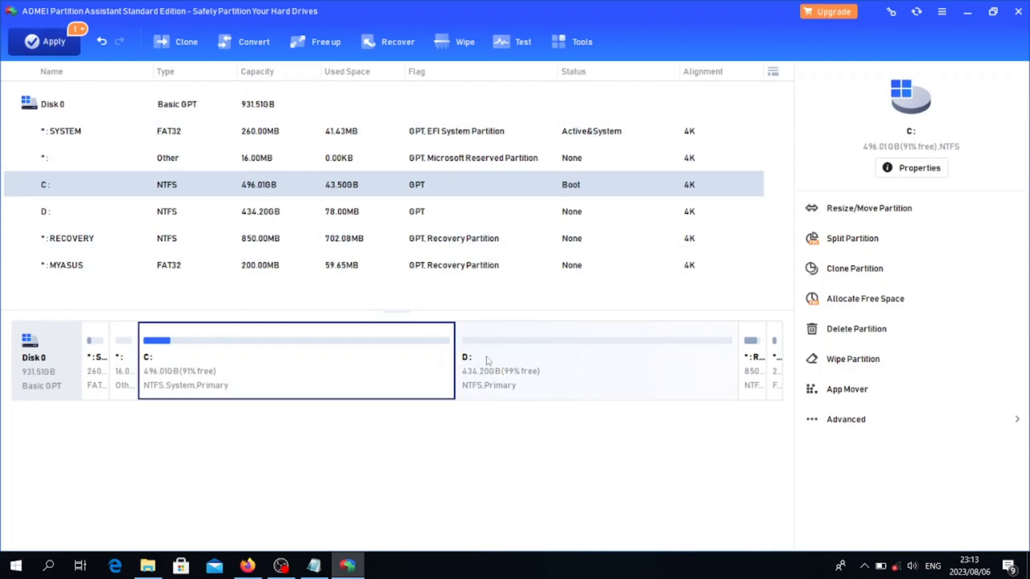
pyautogui.moveTo(623, 367)
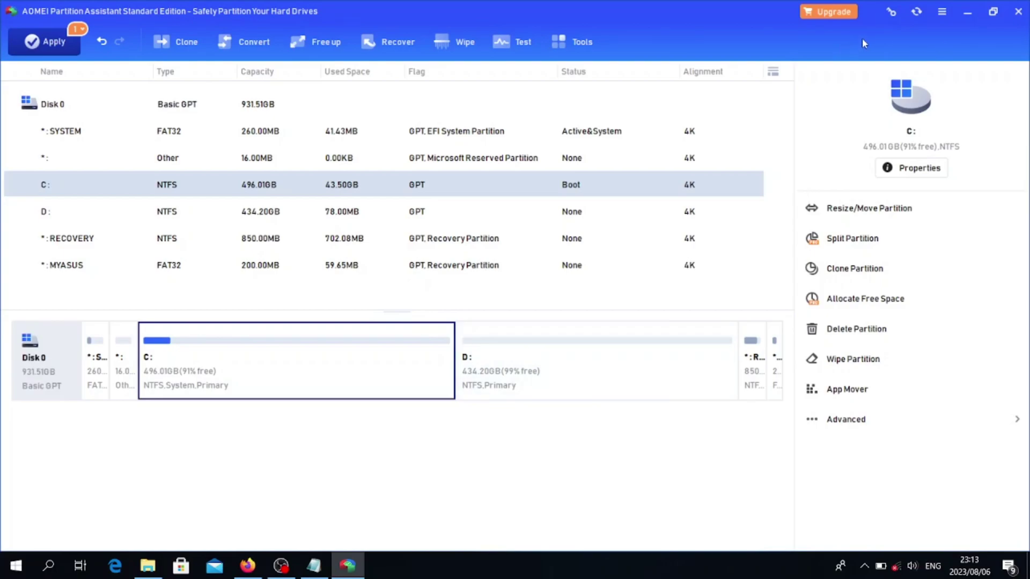
pyautogui.moveTo(857, 36)
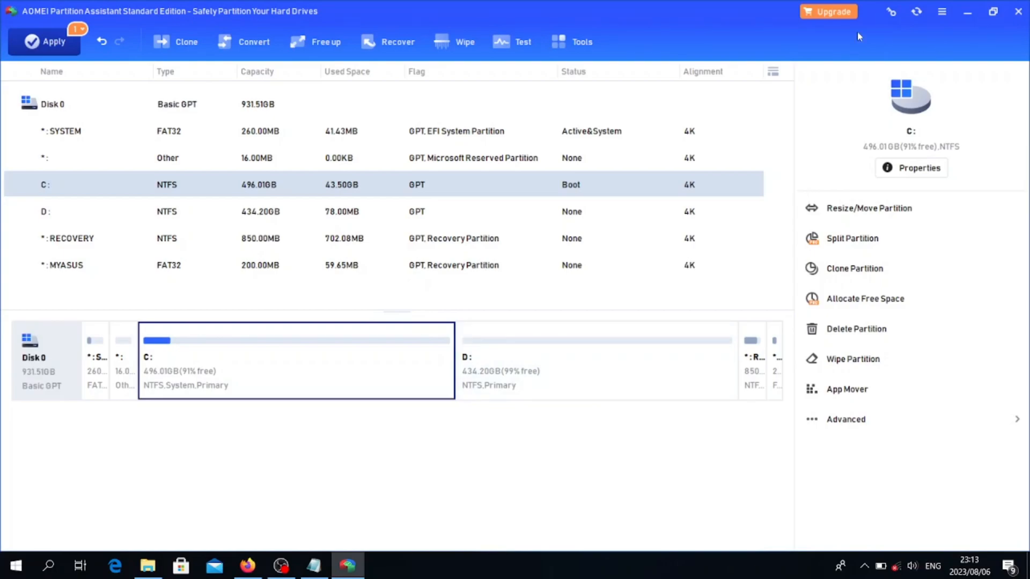
pyautogui.moveTo(845, 40)
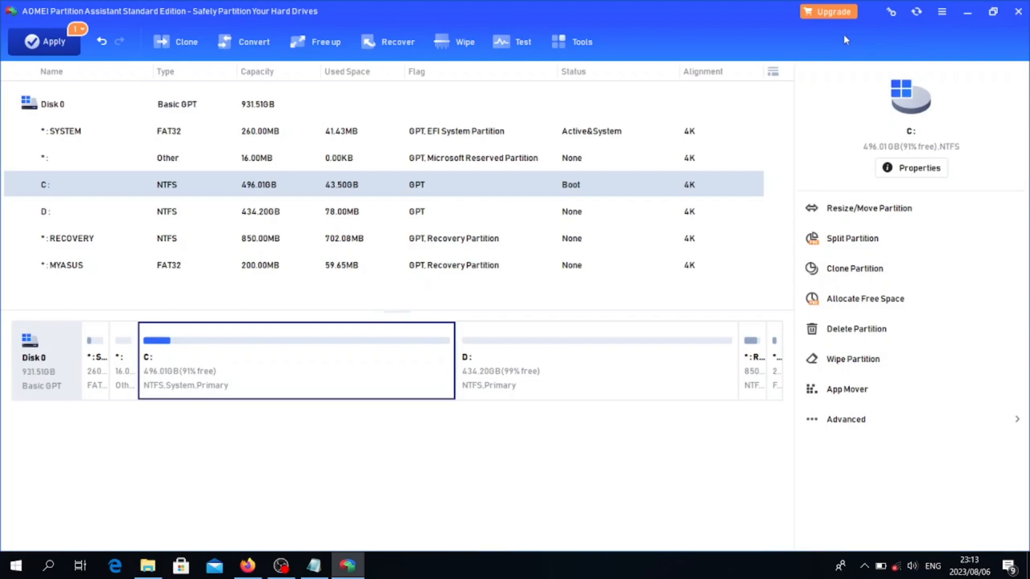
pyautogui.moveTo(843, 37)
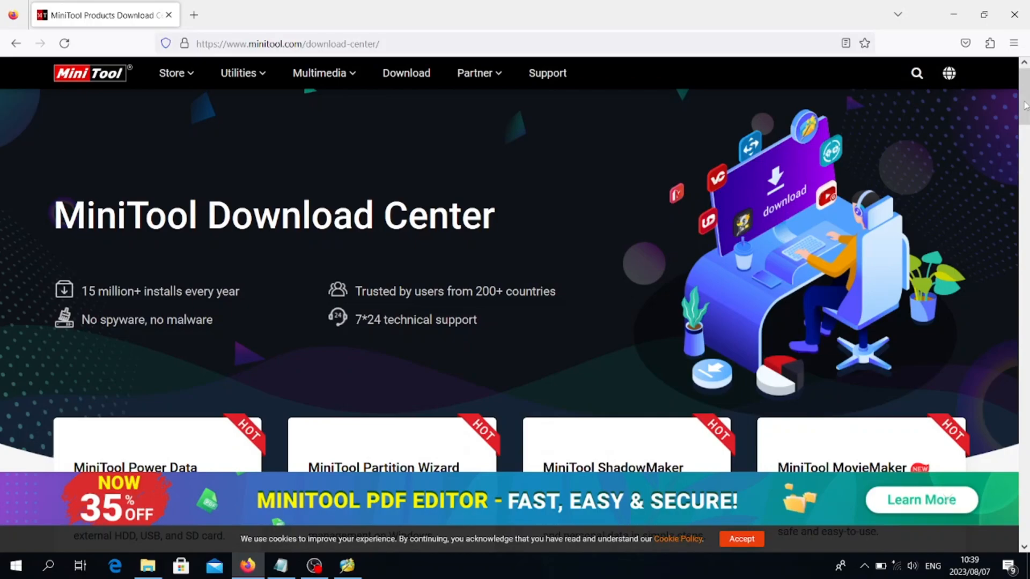
# Scroll the MiniTool Download Center down to the Partition Wizard Free card
pyautogui.scroll(-3)
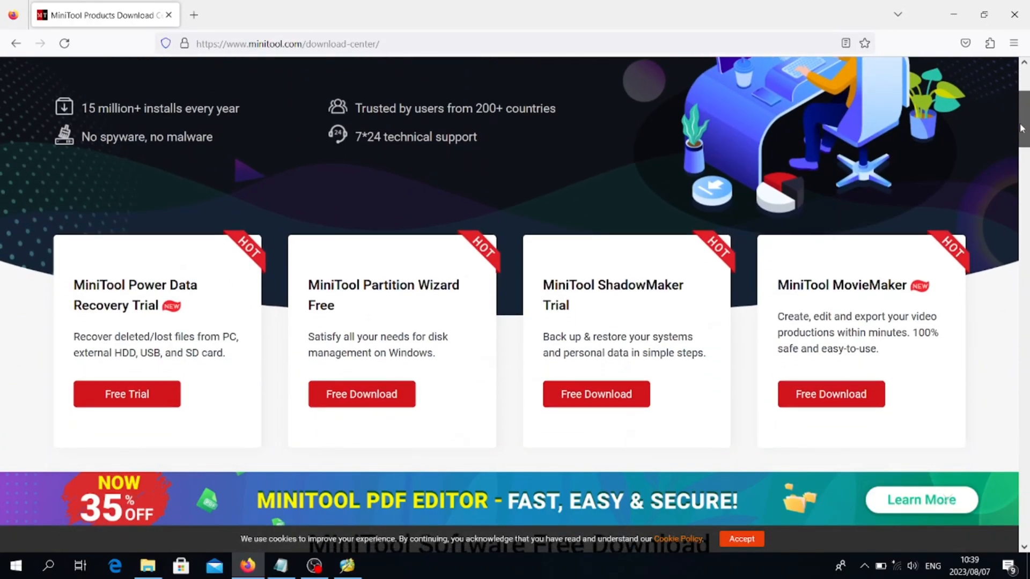
pyautogui.scroll(-3)
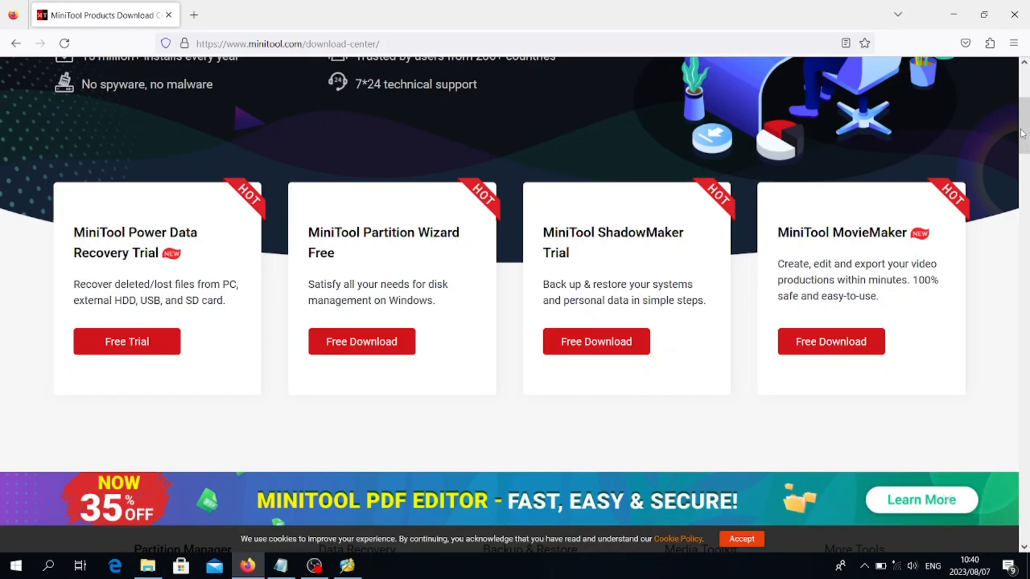
pyautogui.moveTo(456, 374)
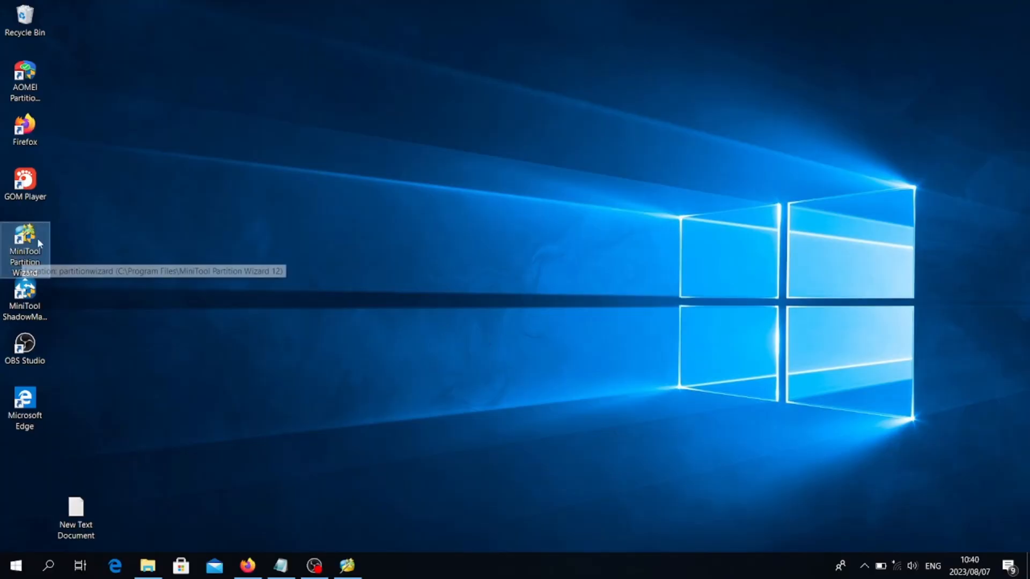
pyautogui.moveTo(363, 548)
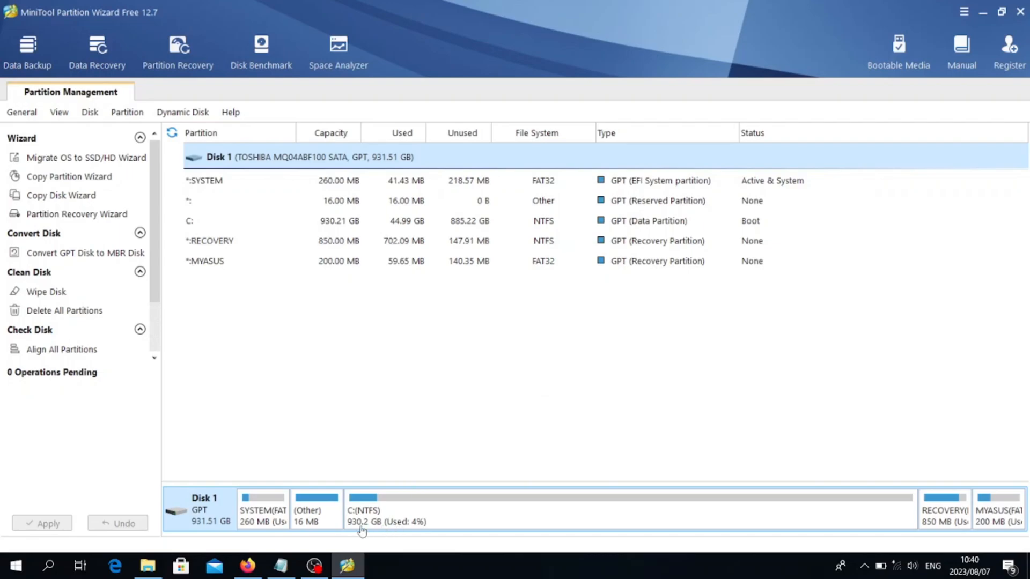
pyautogui.moveTo(495, 502)
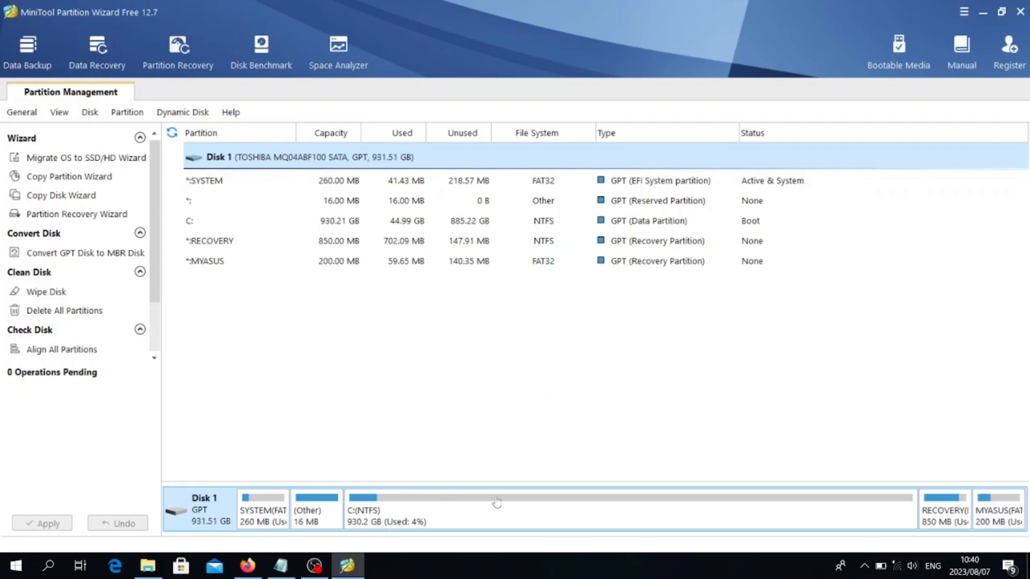
pyautogui.moveTo(592, 526)
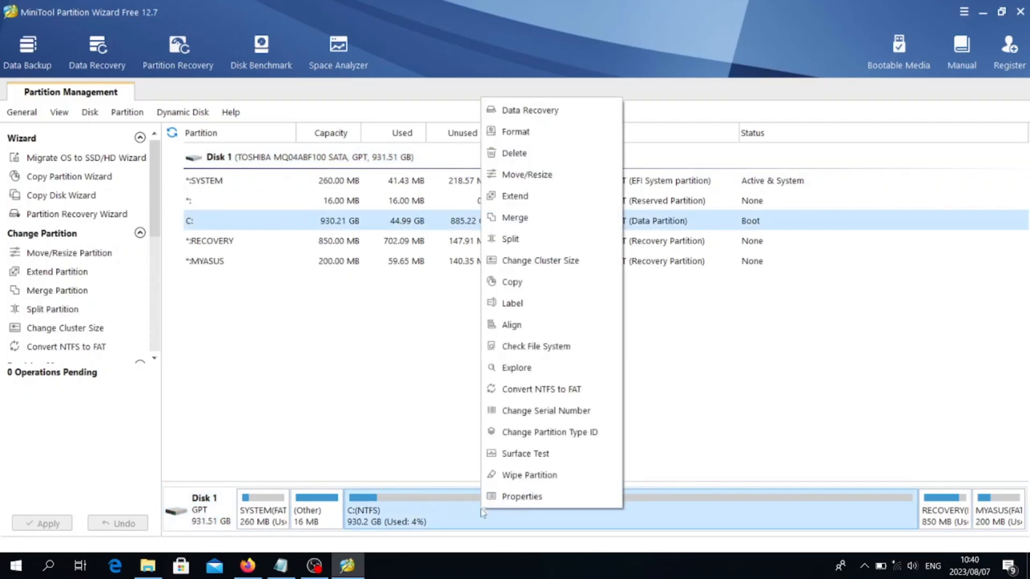
pyautogui.moveTo(539, 239)
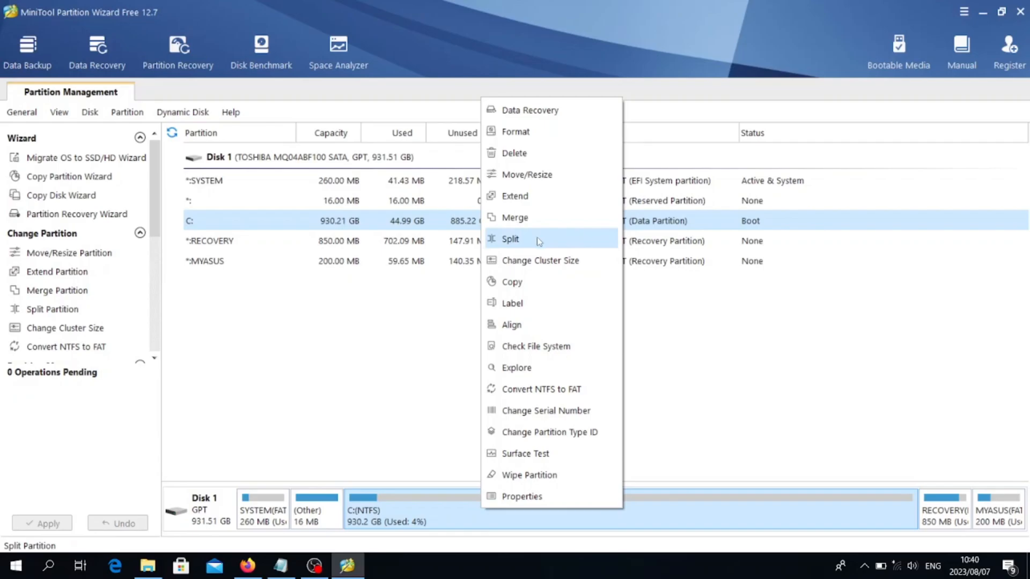
# Split C: by dragging the divider to 408.33 GB C: and 521.88 GB D:, and confirm
pyautogui.click(511, 239)
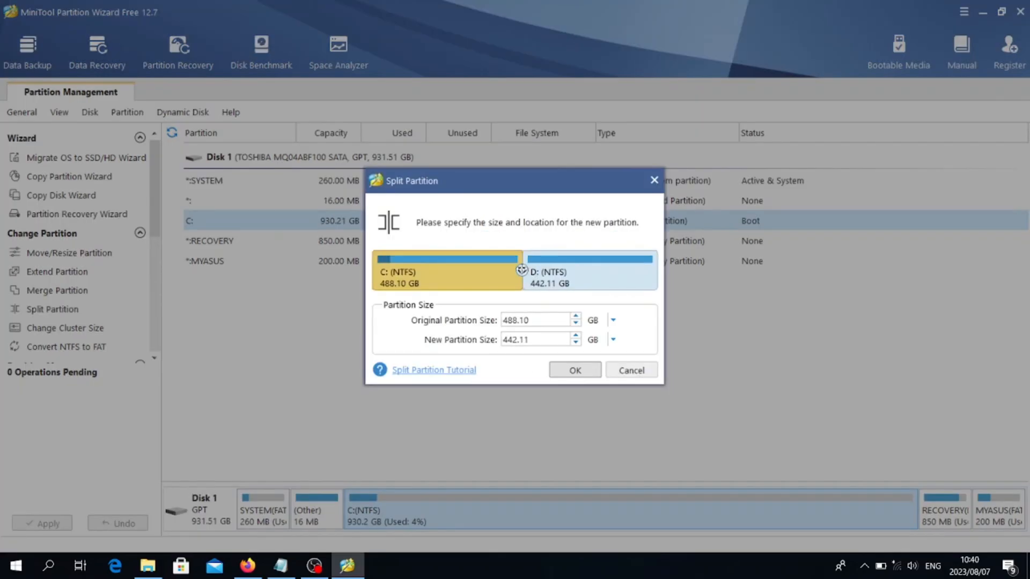
pyautogui.moveTo(521, 270); pyautogui.dragTo(507, 269)
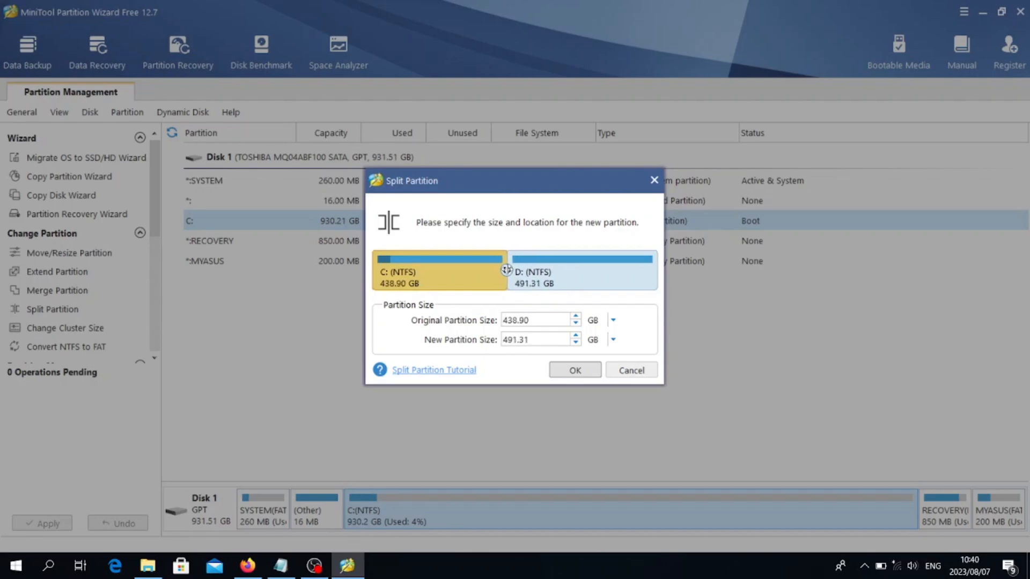
pyautogui.moveTo(504, 269); pyautogui.dragTo(492, 269)
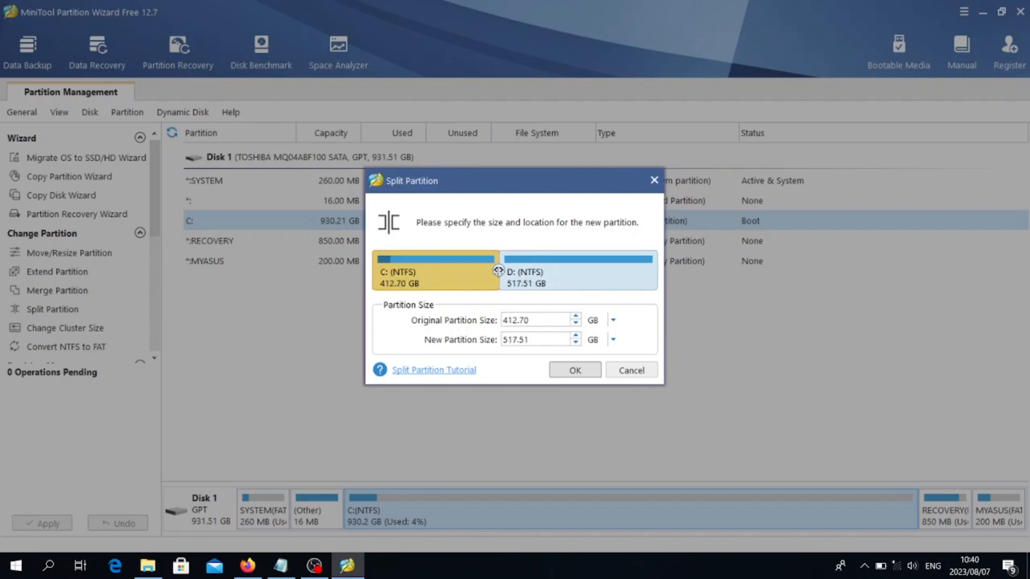
pyautogui.moveTo(500, 271); pyautogui.dragTo(494, 270)
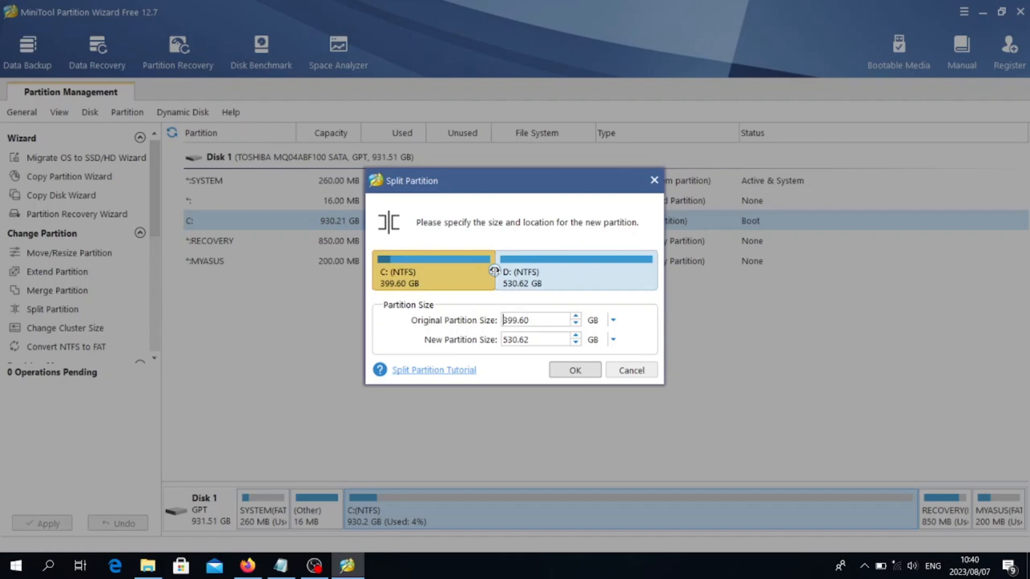
pyautogui.moveTo(492, 271); pyautogui.dragTo(498, 271)
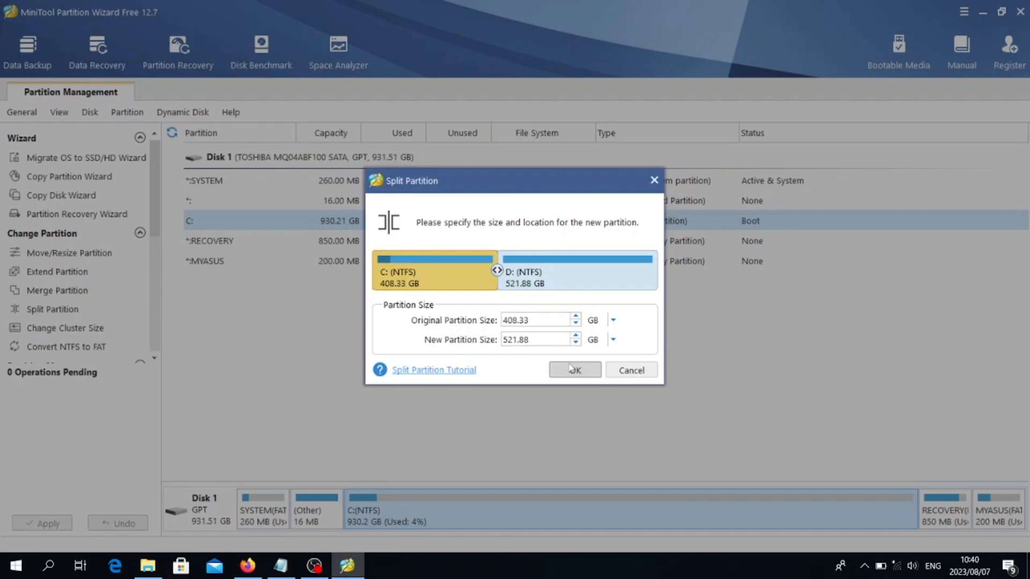
pyautogui.click(574, 370)
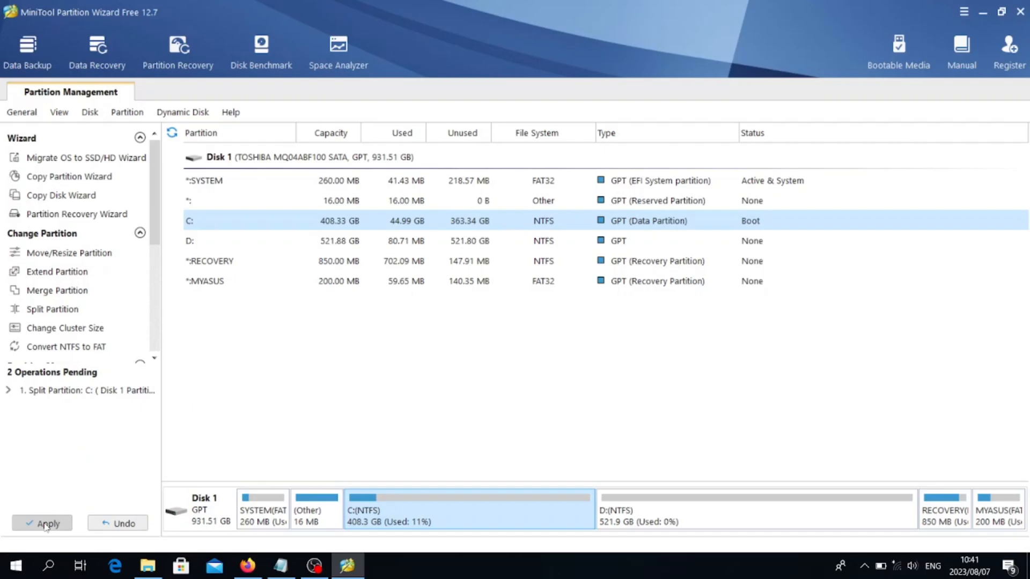
# Apply the pending split and confirm Yes in the Apply Changes dialog
pyautogui.click(48, 523)
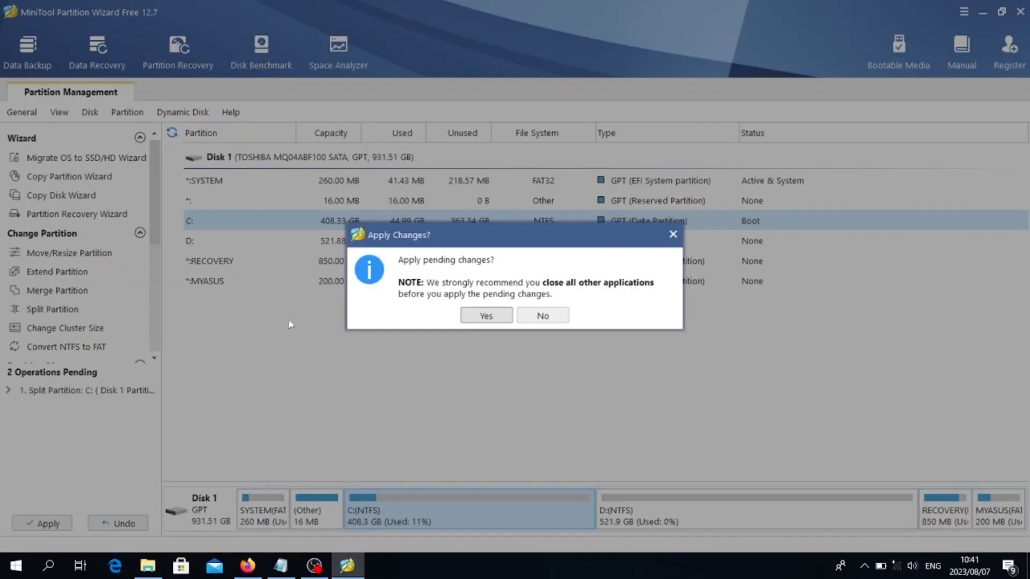
pyautogui.click(486, 316)
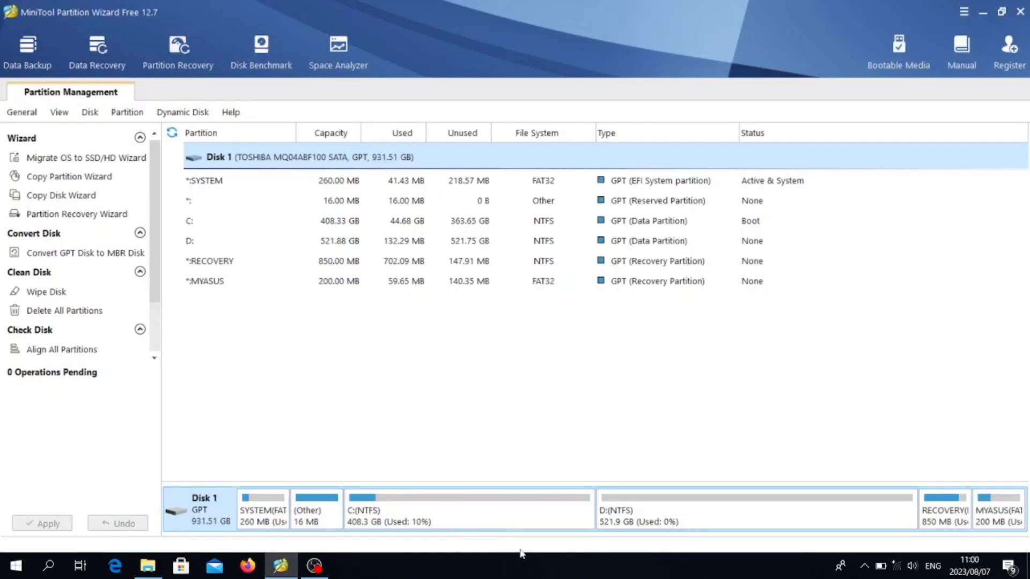
pyautogui.moveTo(160, 567)
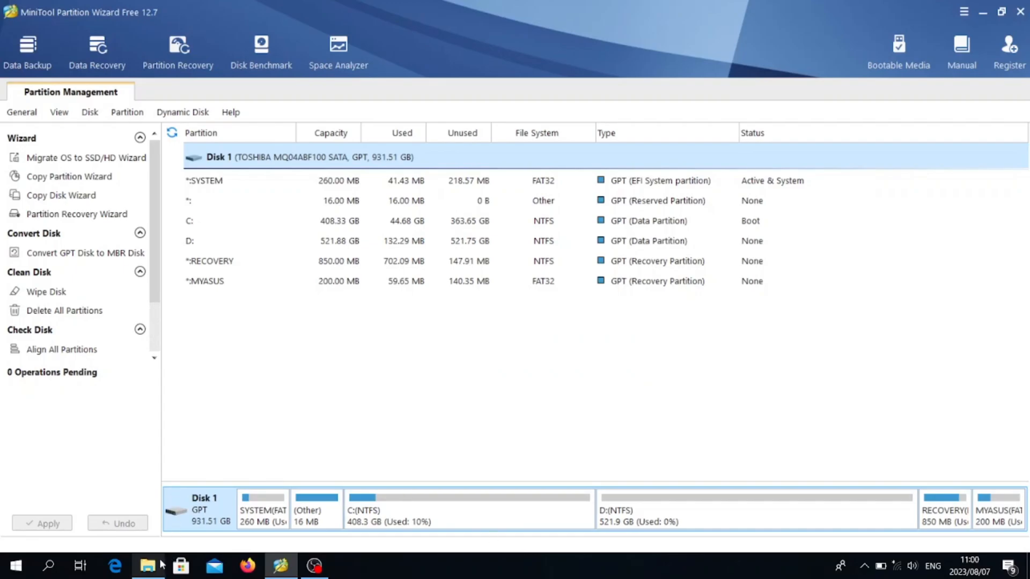
# Open File Explorer from the taskbar to check the C: and D: drives in This PC
pyautogui.click(147, 565)
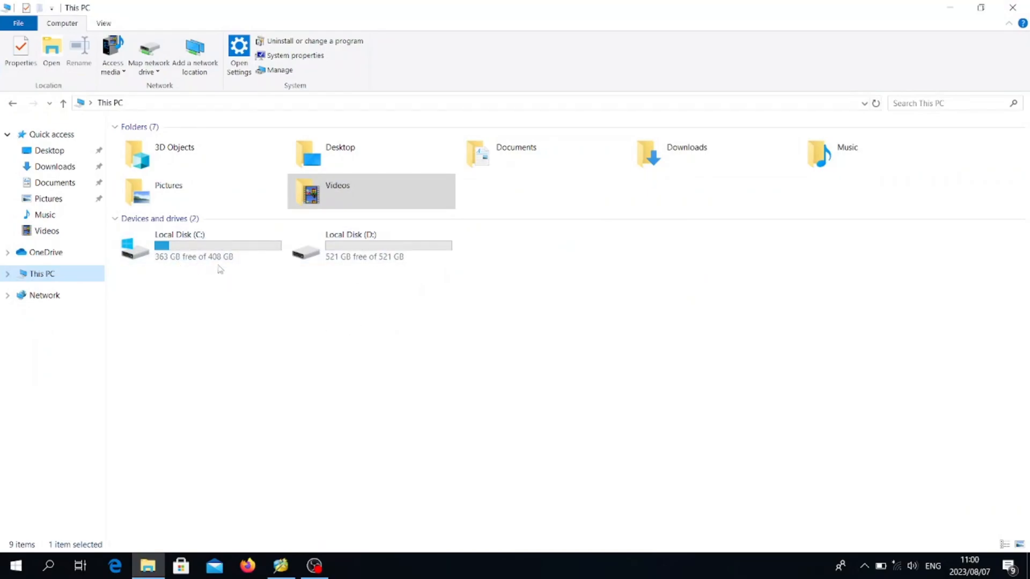
pyautogui.moveTo(214, 270)
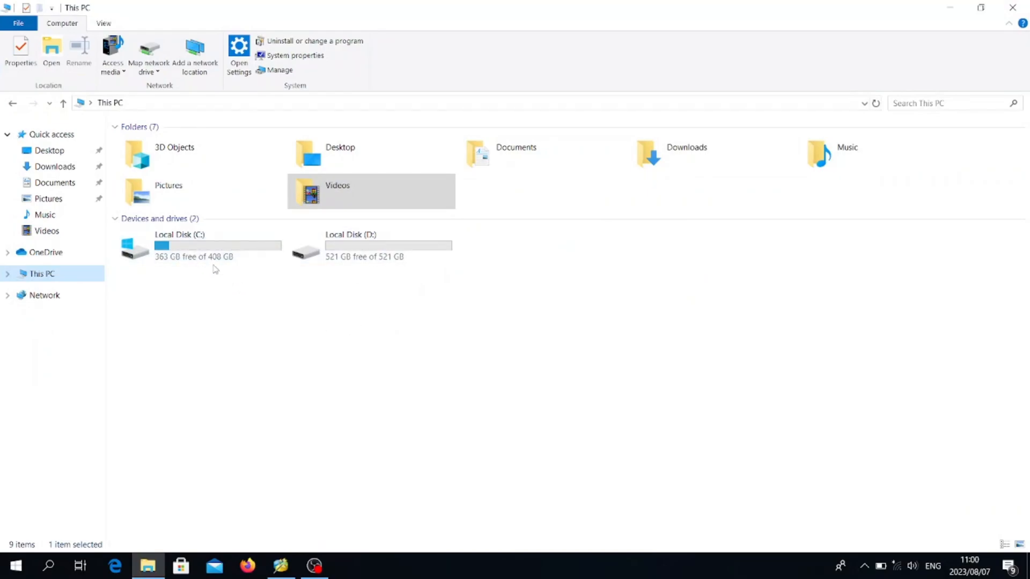
pyautogui.moveTo(460, 326)
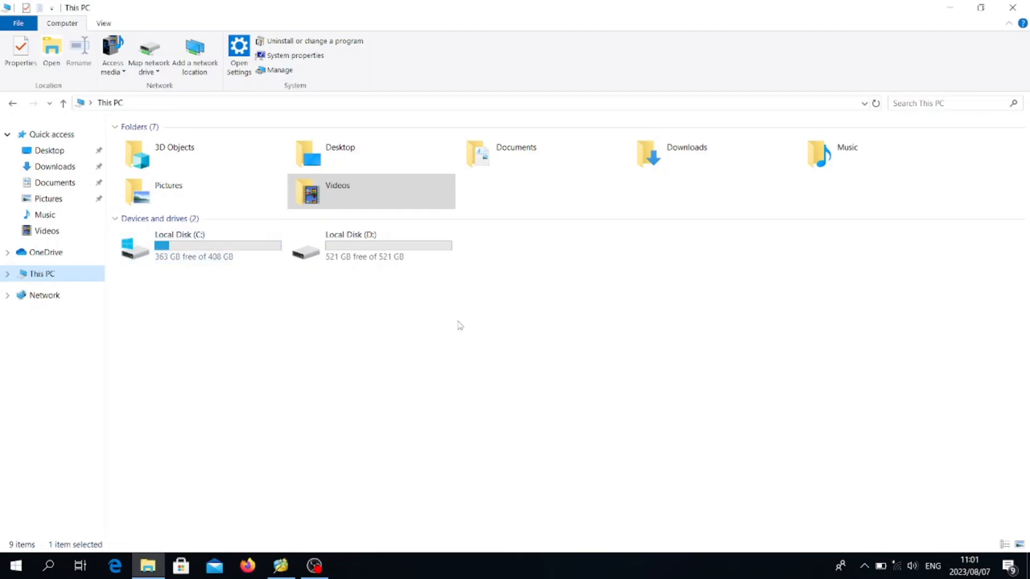
pyautogui.moveTo(301, 328)
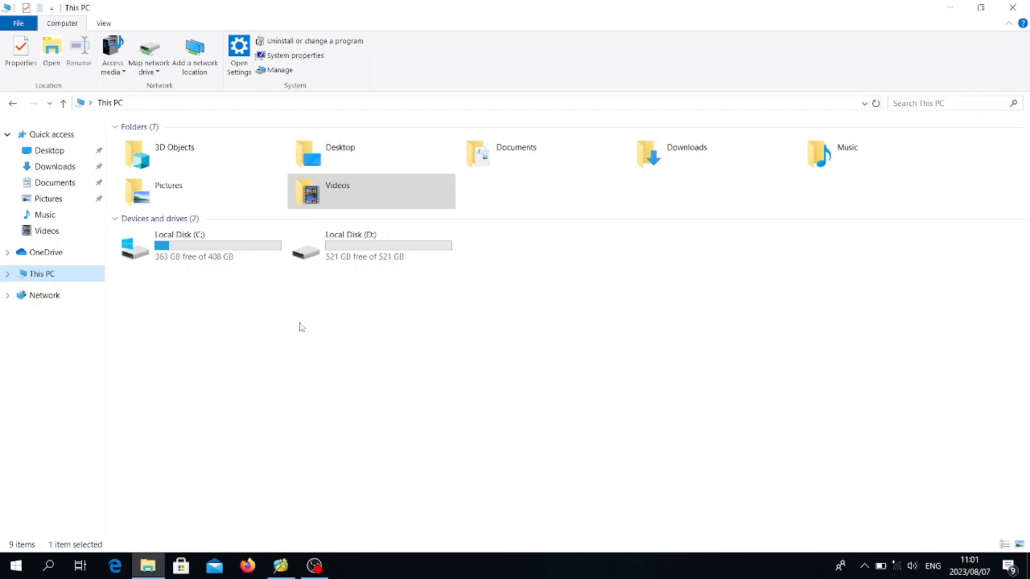
pyautogui.moveTo(337, 507)
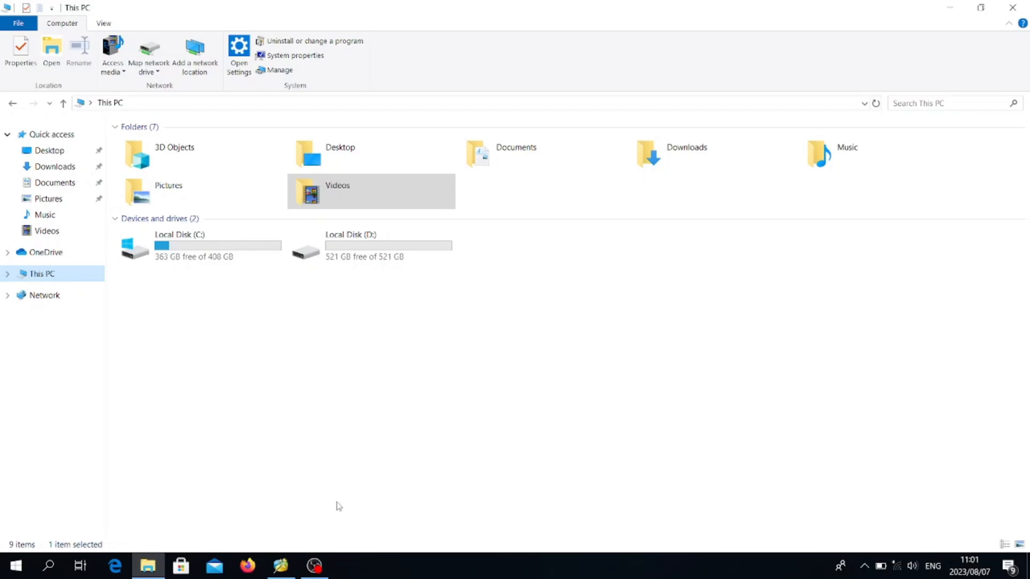